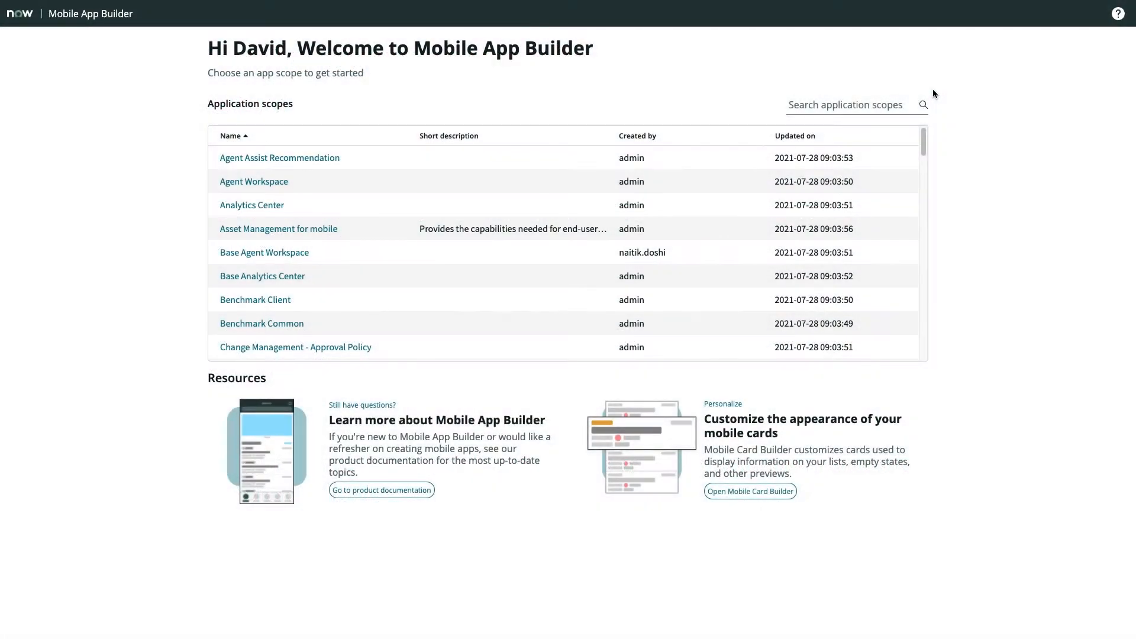
mouse_move(422, 155)
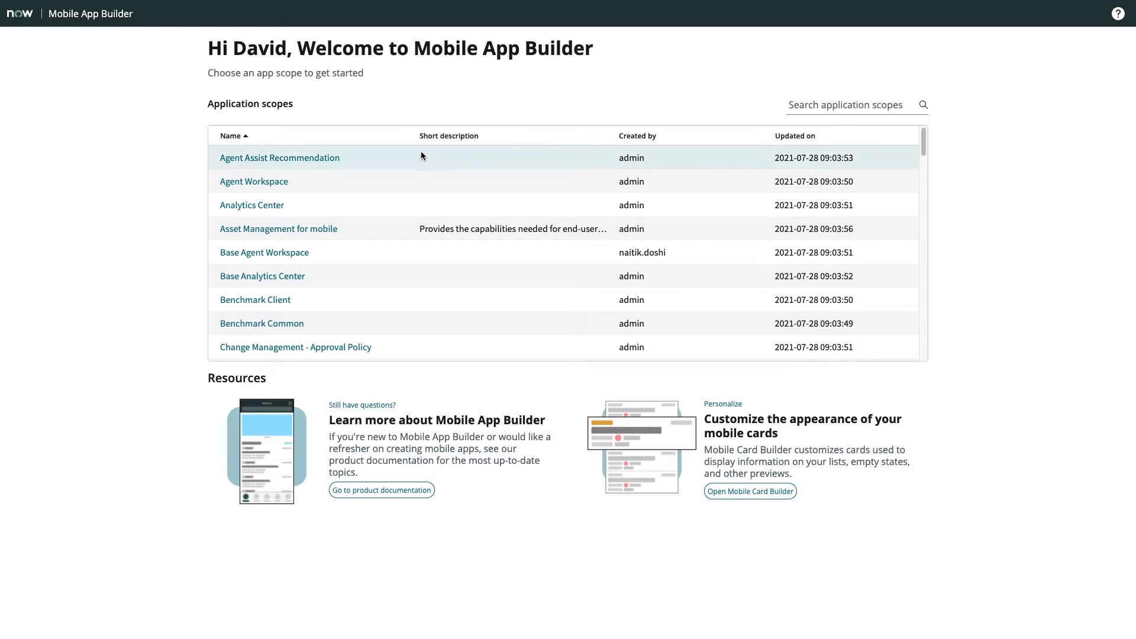
mouse_move(352, 303)
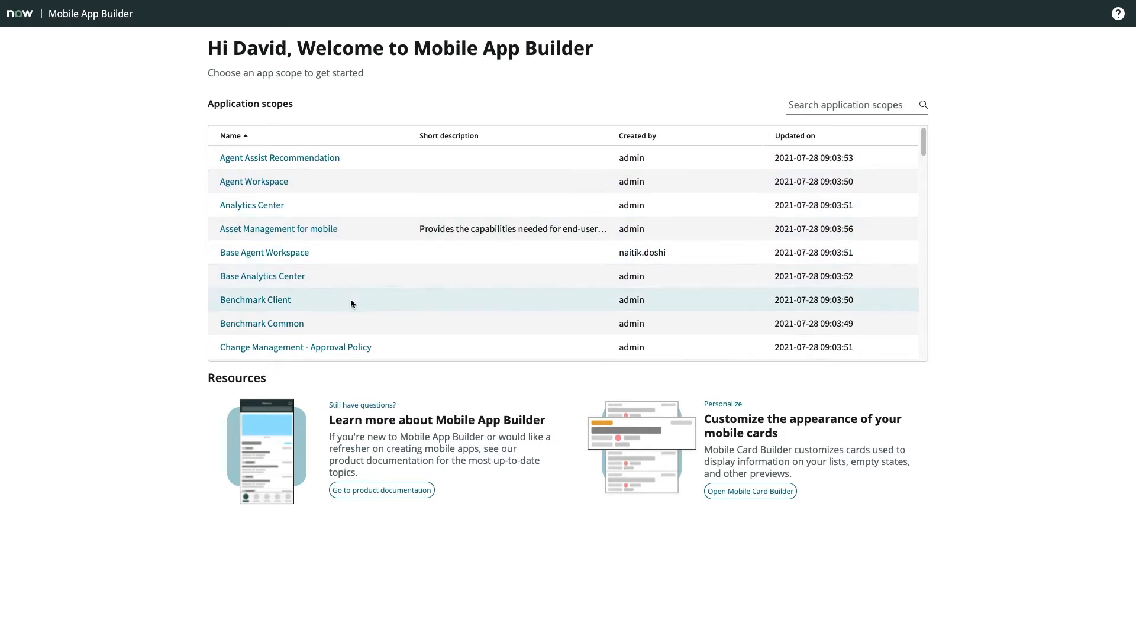
mouse_move(749, 491)
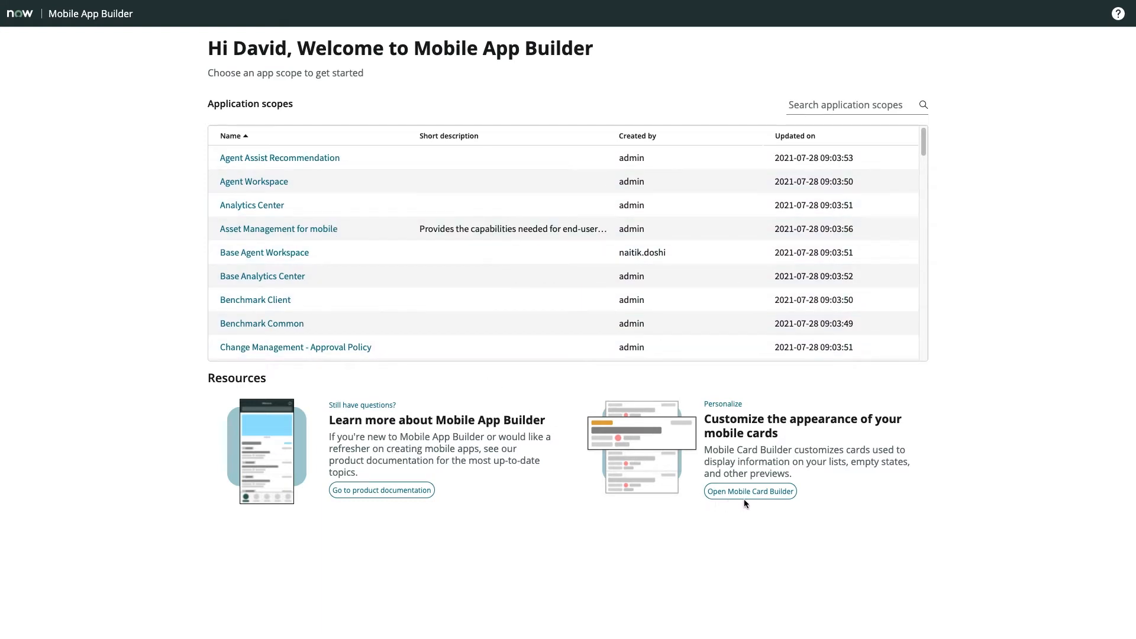
mouse_move(539, 530)
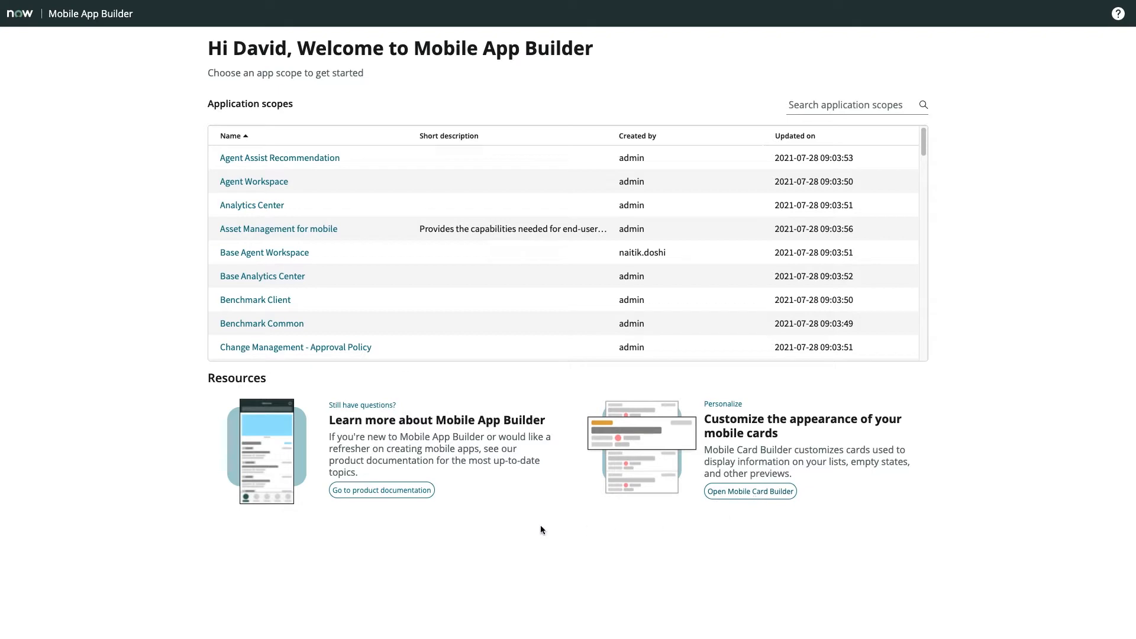
mouse_move(380, 498)
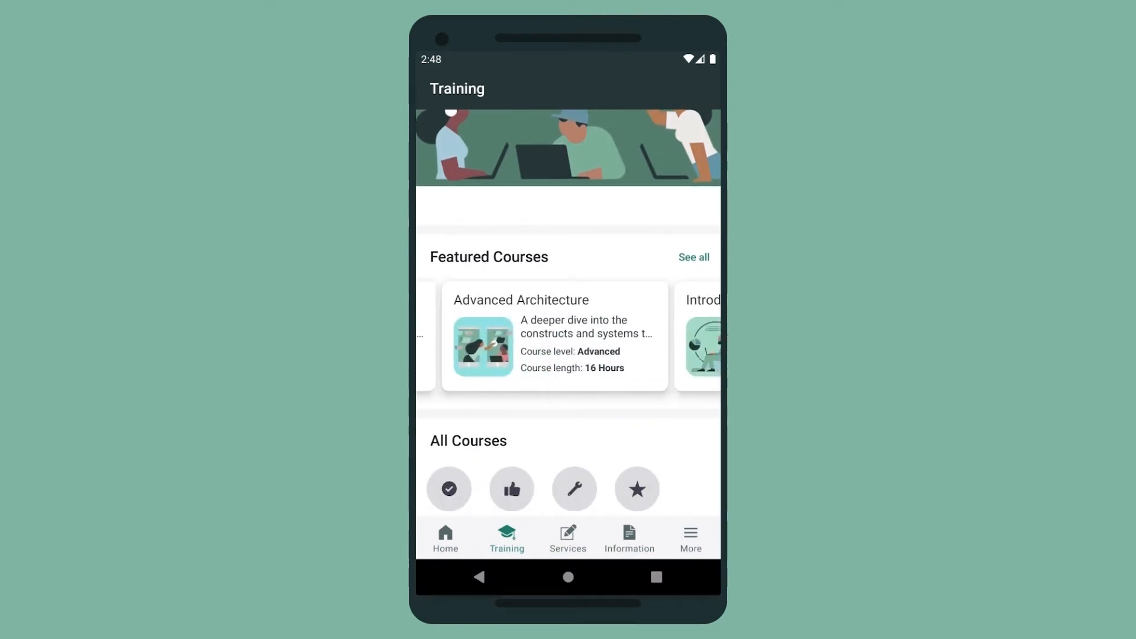
Scroll the Training screen's sections, then open all Featured Courses and a course card.
scroll("down", 3)
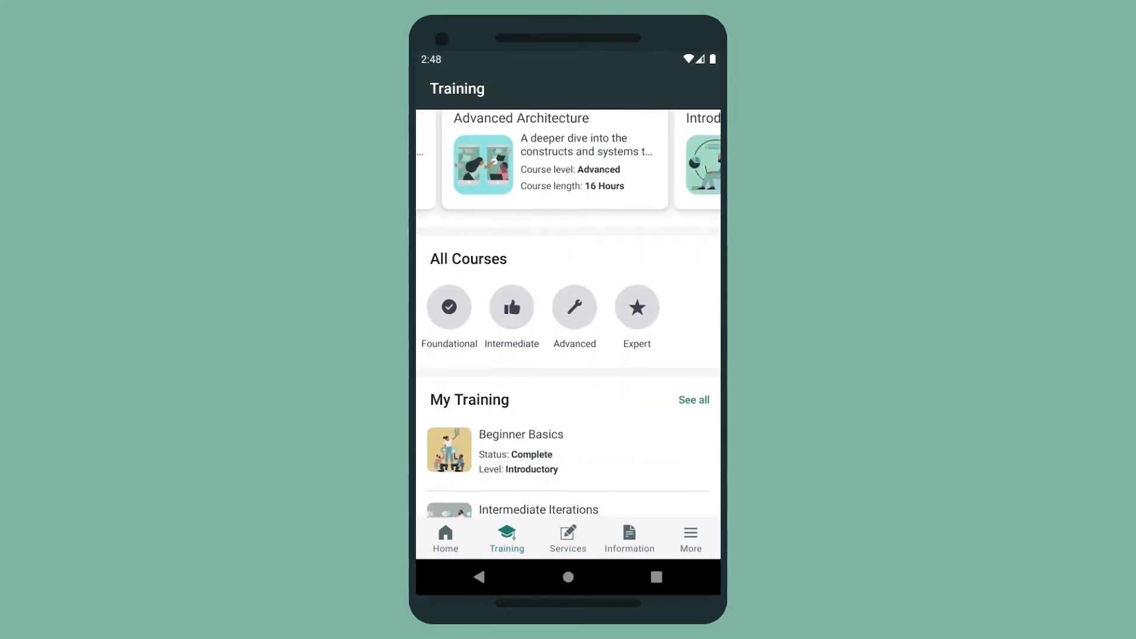
scroll("down", 3)
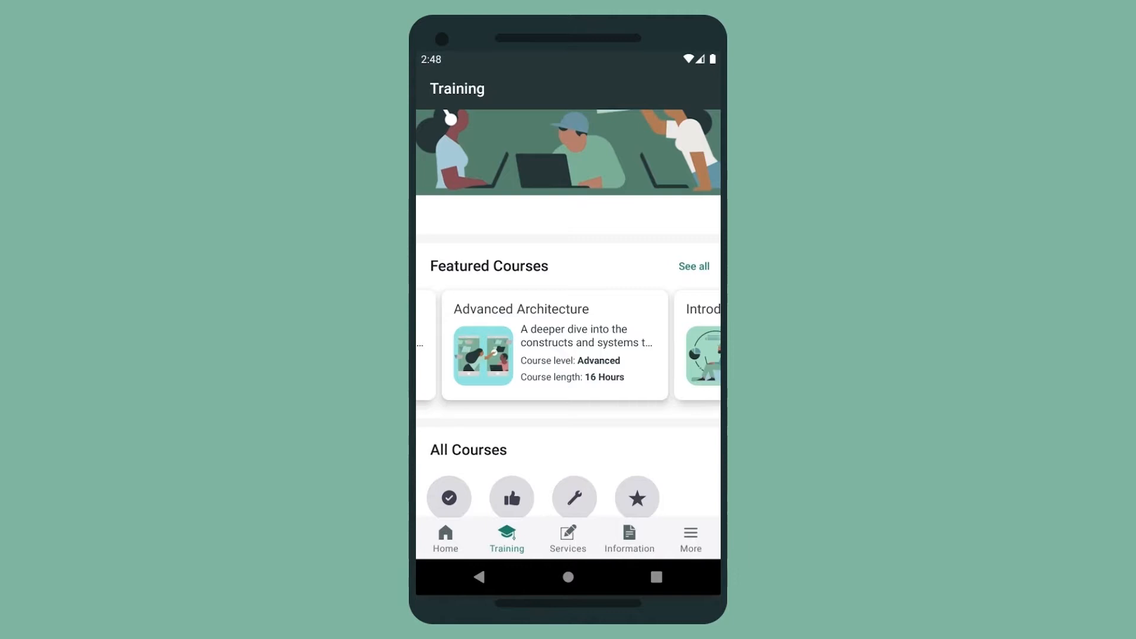
left_click(693, 266)
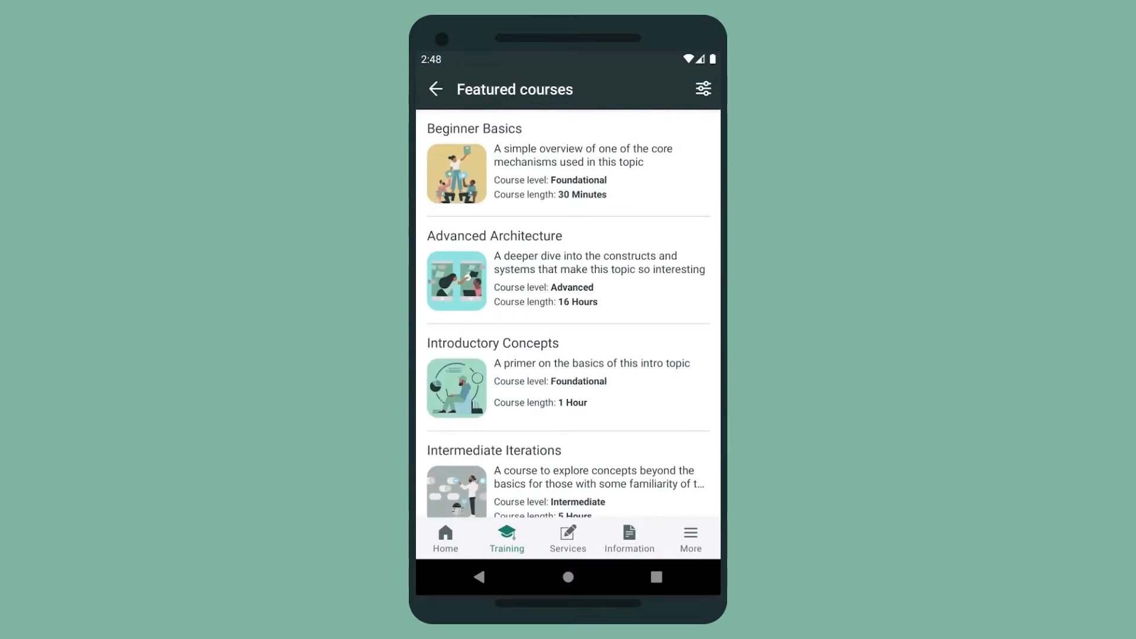
left_click(627, 289)
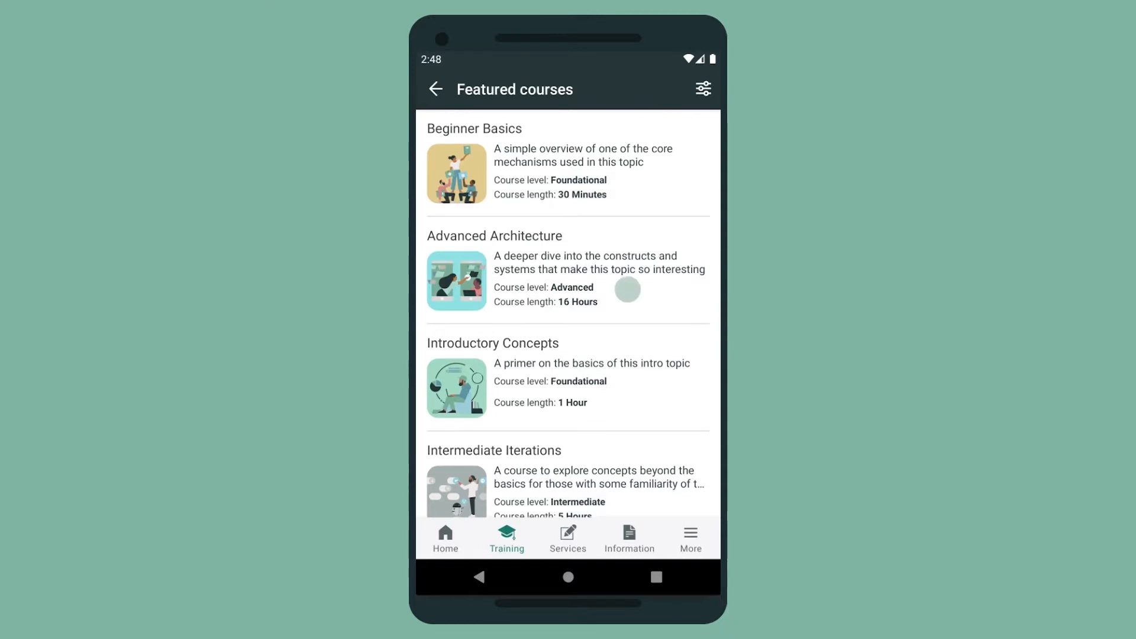
left_click(567, 280)
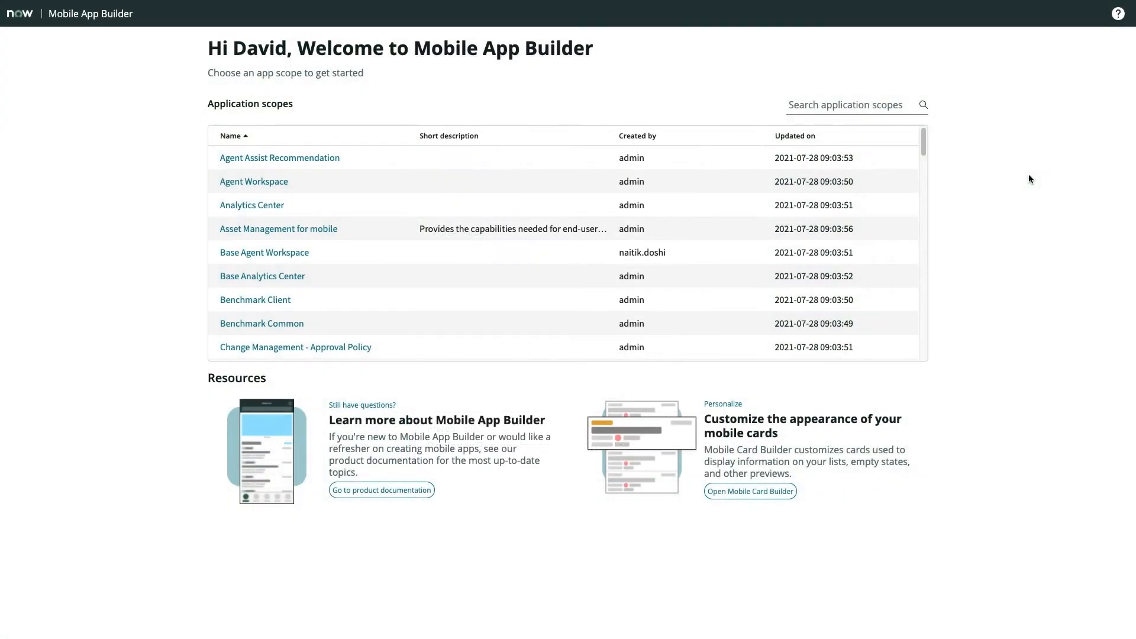
Search application scopes for 'Training' and open the Training management scope.
type("Tra")
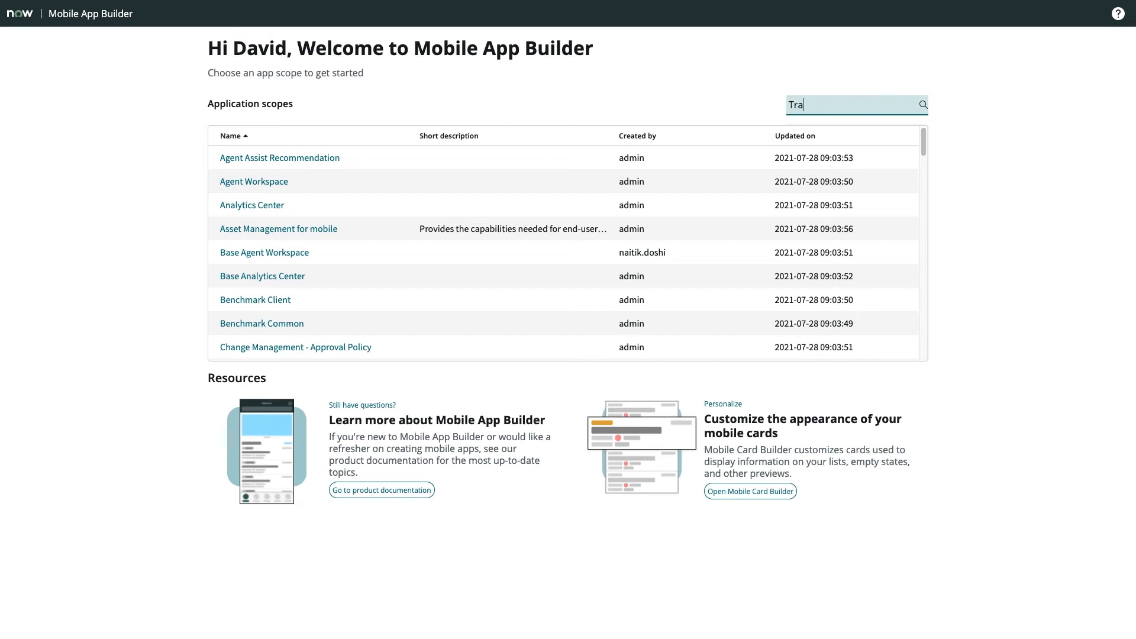
type("ining")
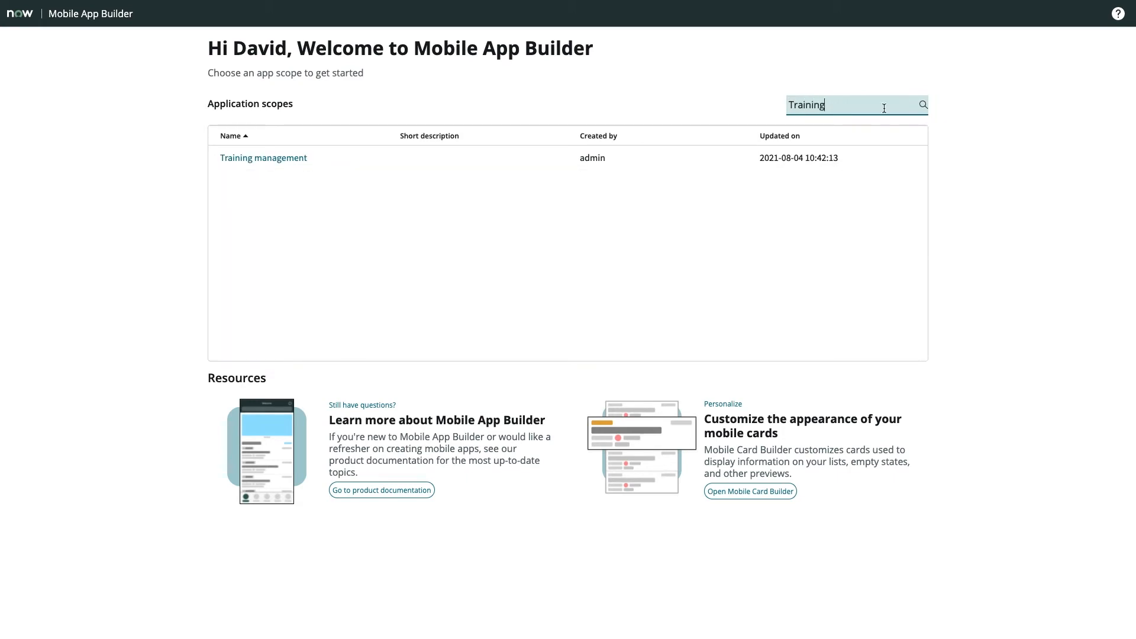
left_click(263, 158)
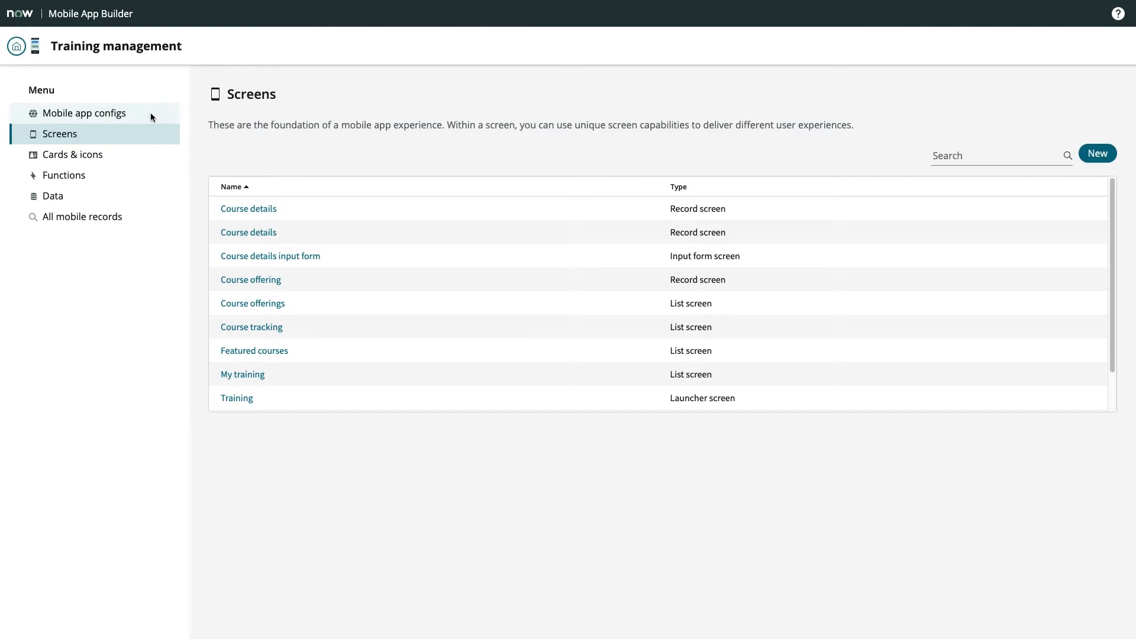
Browse Mobile app configs, Screens, Cards & icons, Functions, then Data items.
left_click(85, 112)
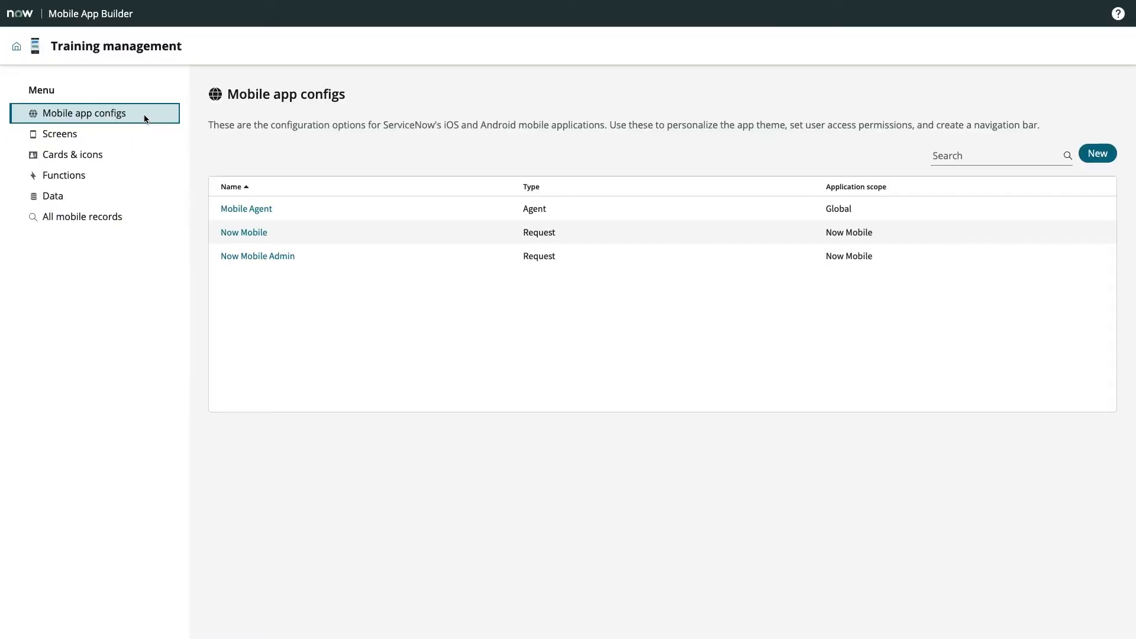
mouse_move(148, 127)
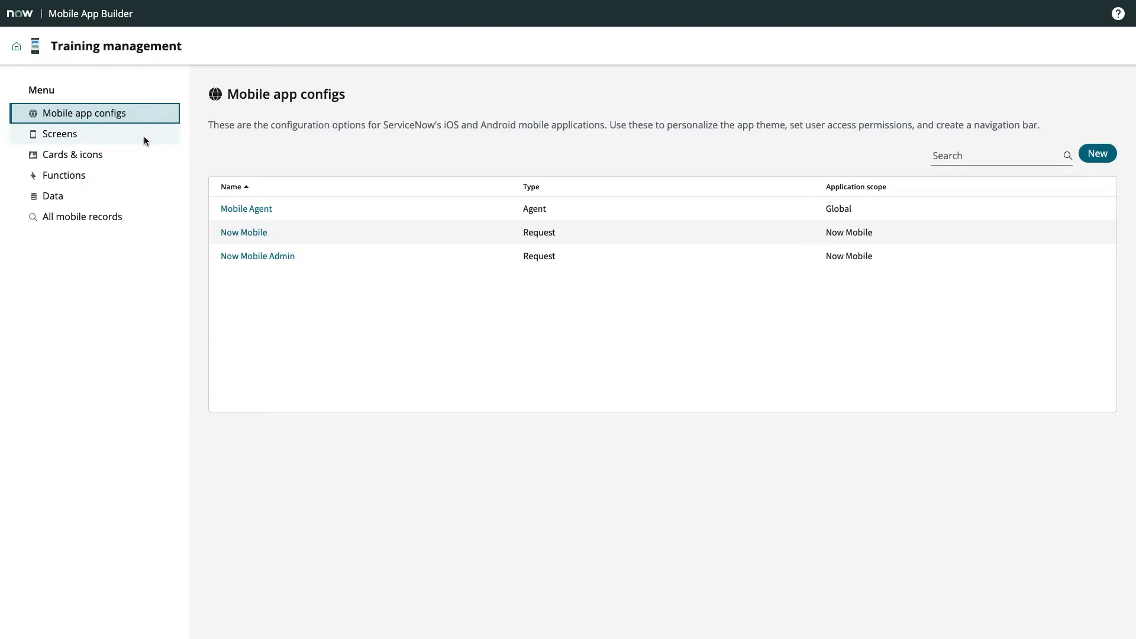
left_click(59, 133)
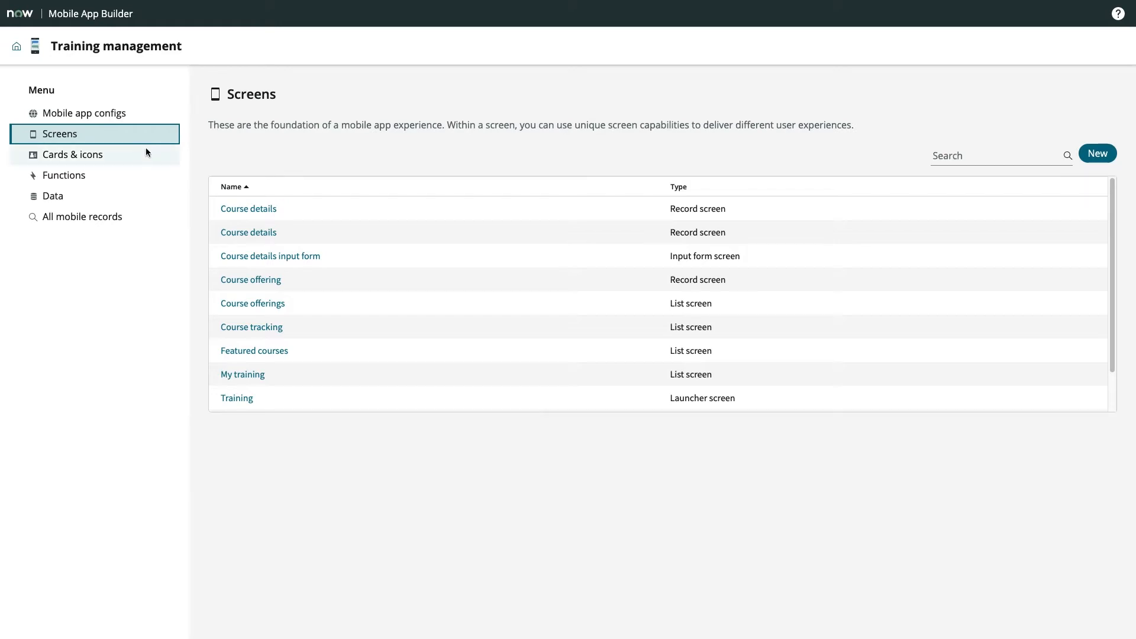
left_click(71, 154)
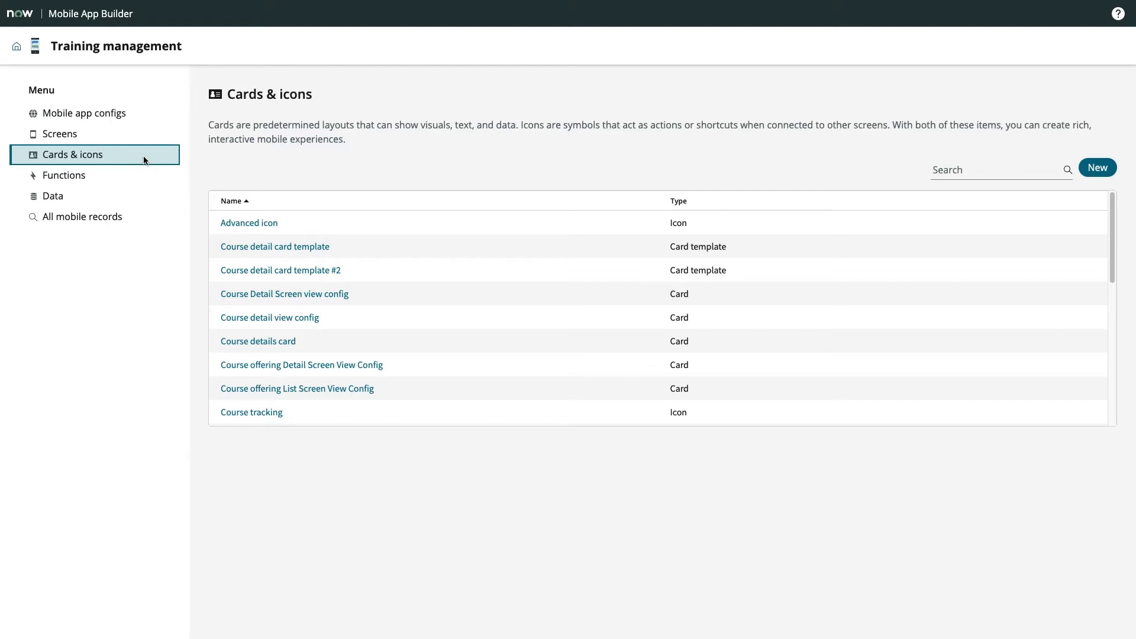
left_click(64, 175)
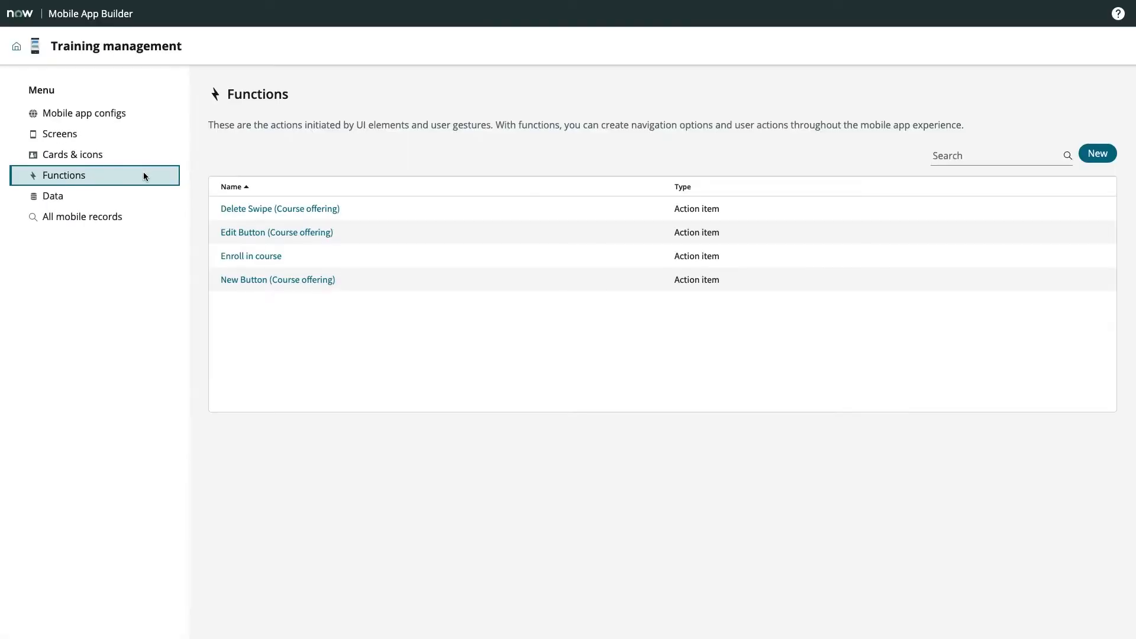
mouse_move(142, 196)
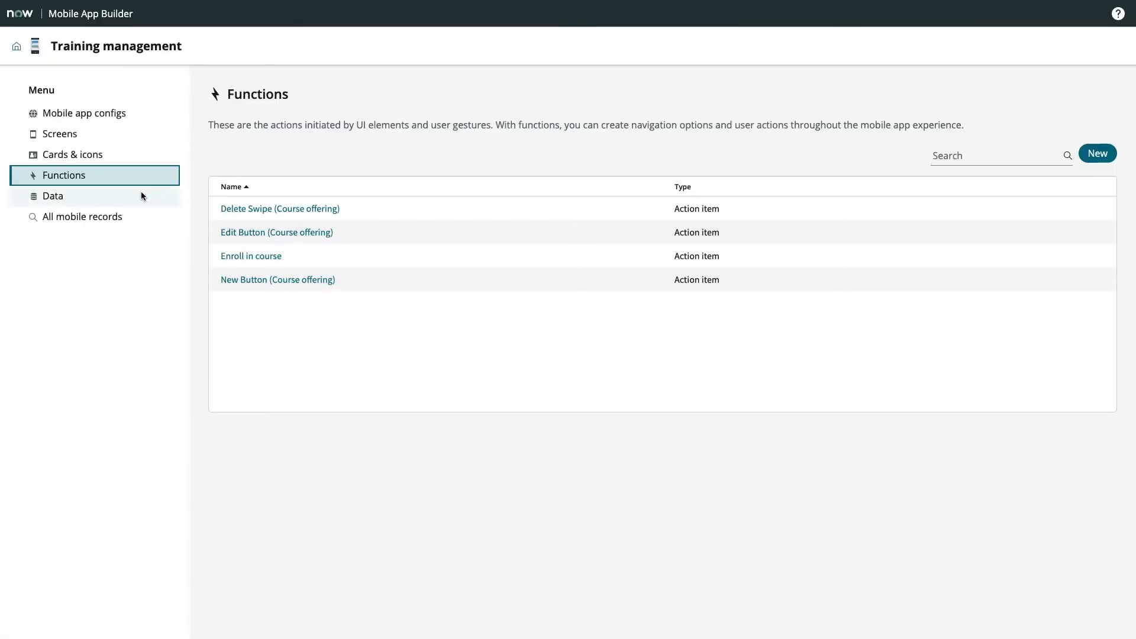
left_click(52, 196)
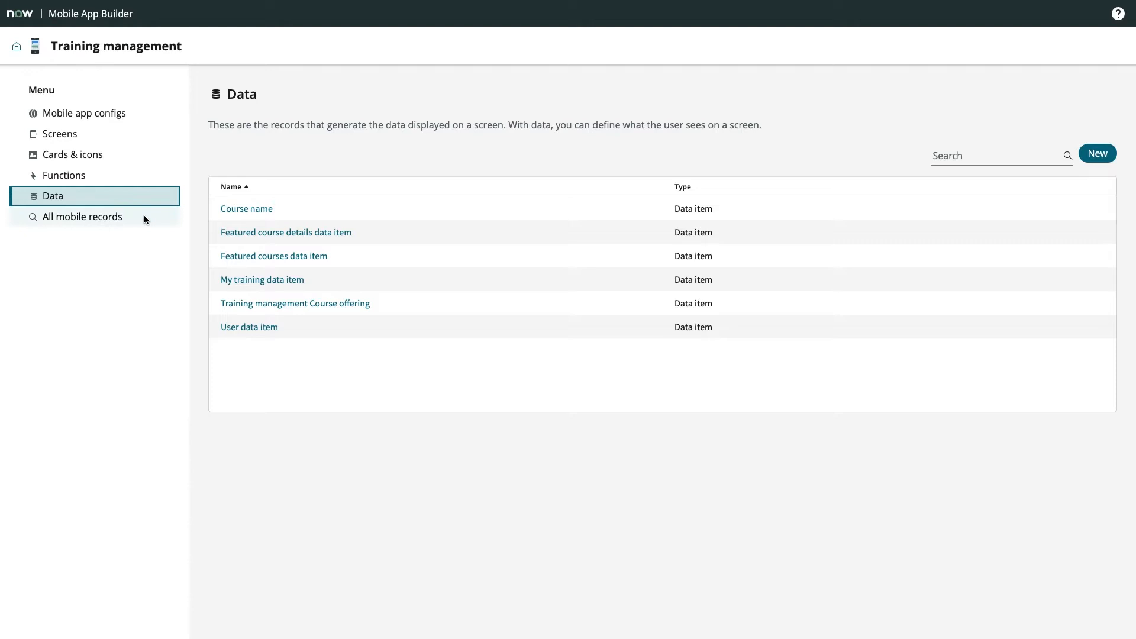
Show all mobile records filtered to the Action item record type.
left_click(82, 216)
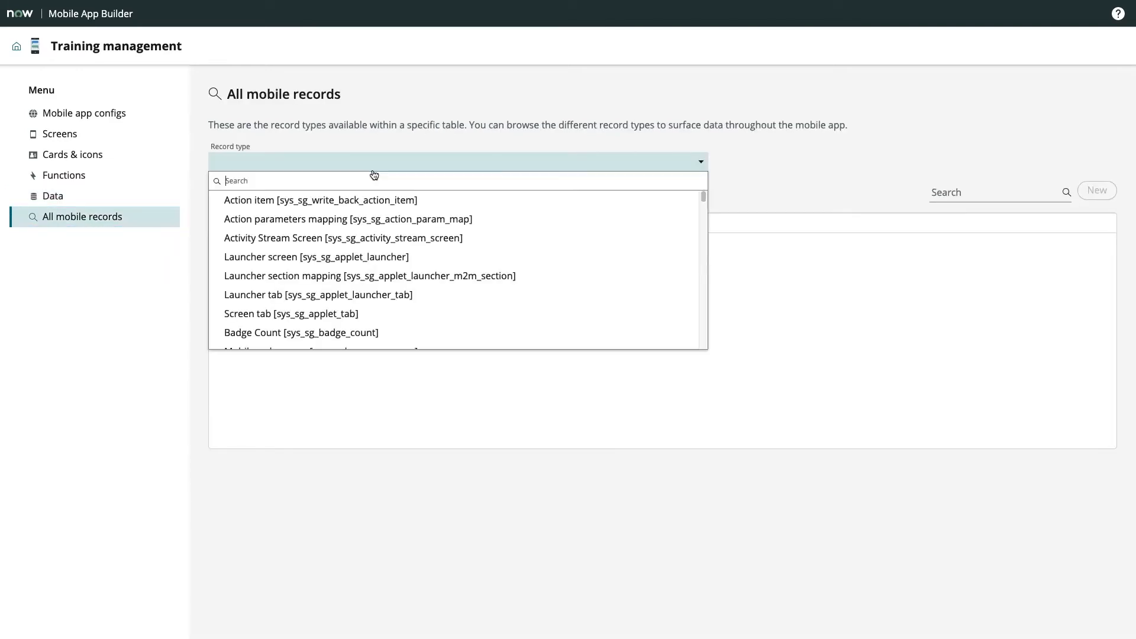
left_click(320, 200)
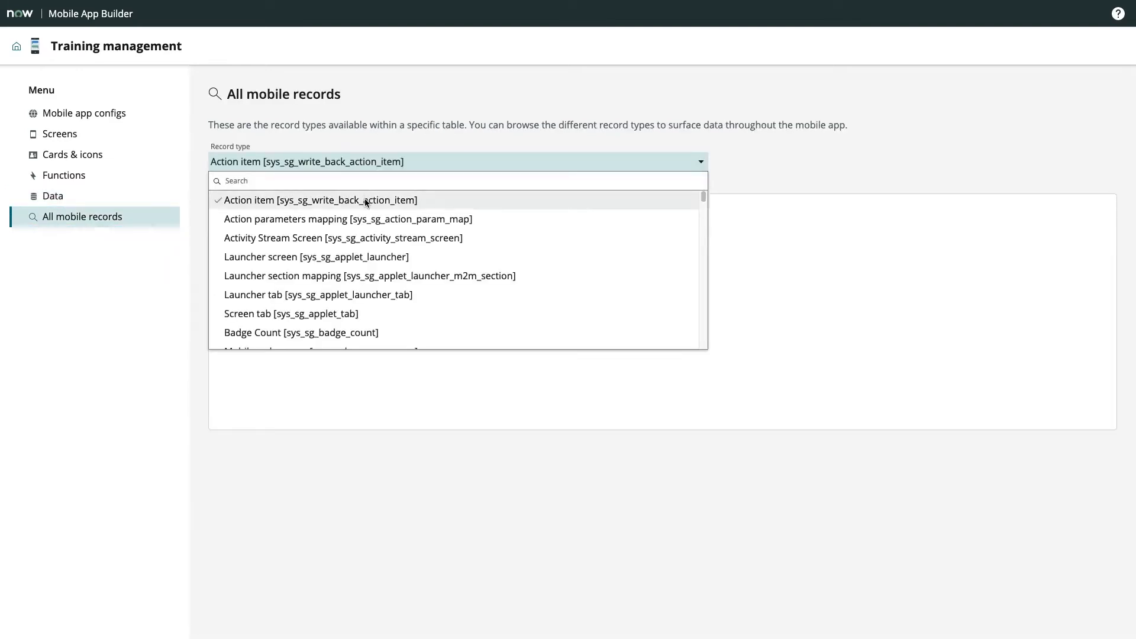
left_click(320, 200)
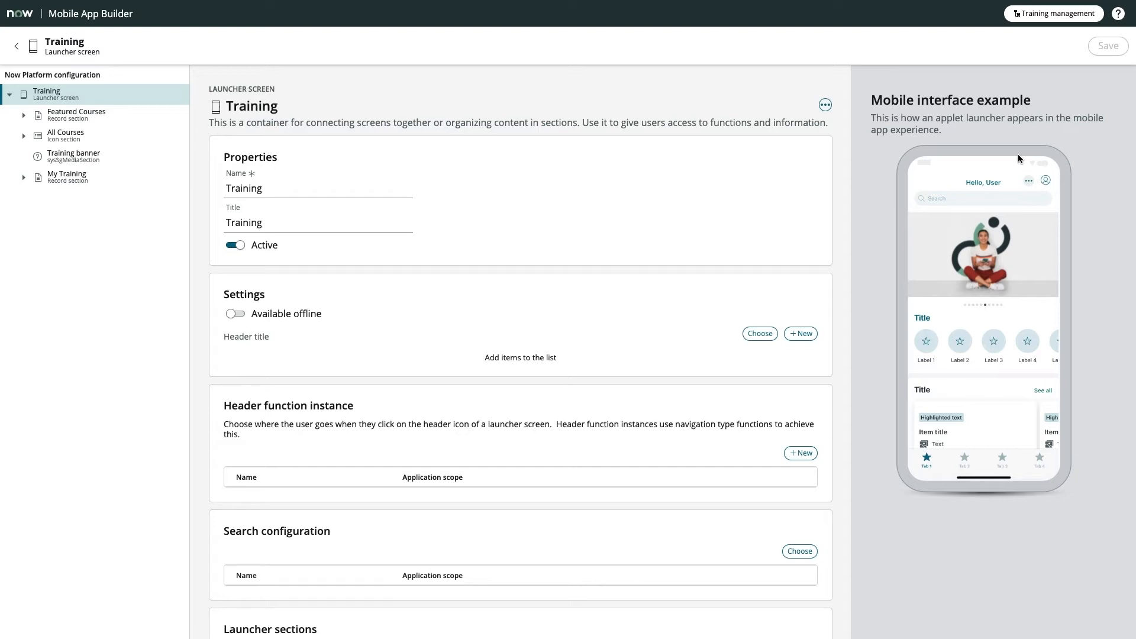
Scroll the Training launcher screen to configure the Expert screen under All Courses.
scroll("down", 3)
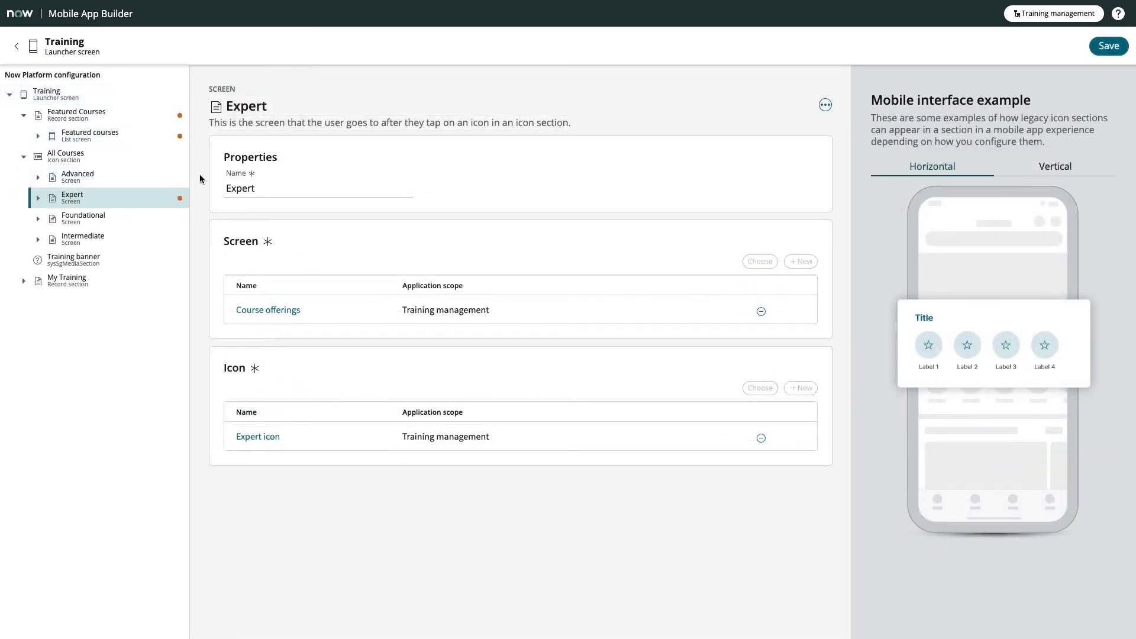
mouse_move(186, 203)
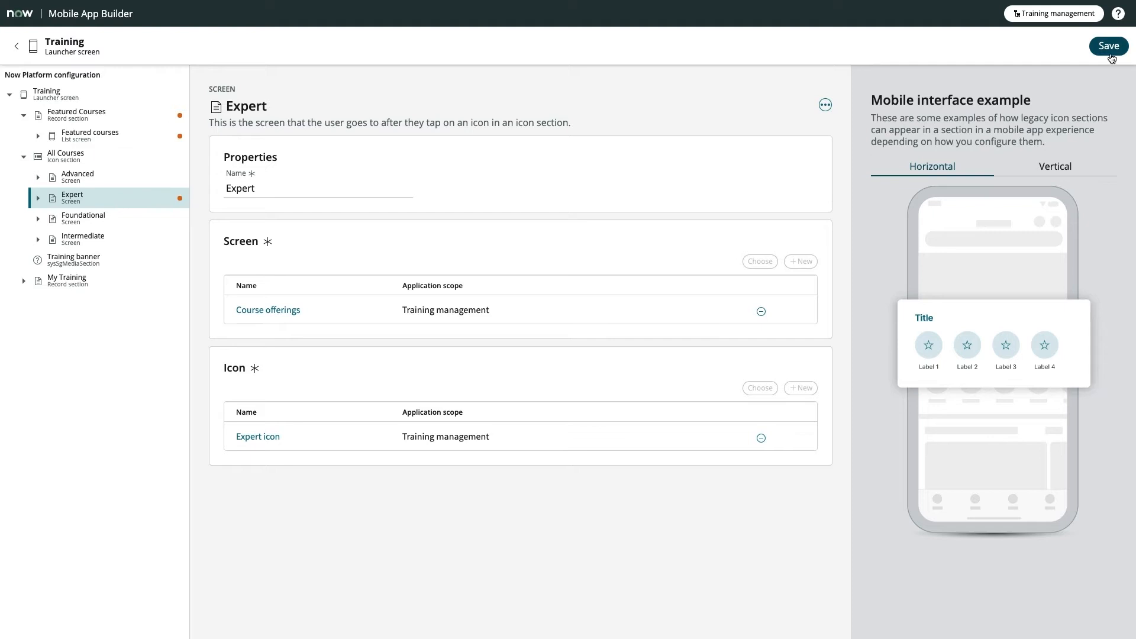
Save the Training launcher screen and open the Featured courses list stream details.
left_click(76, 115)
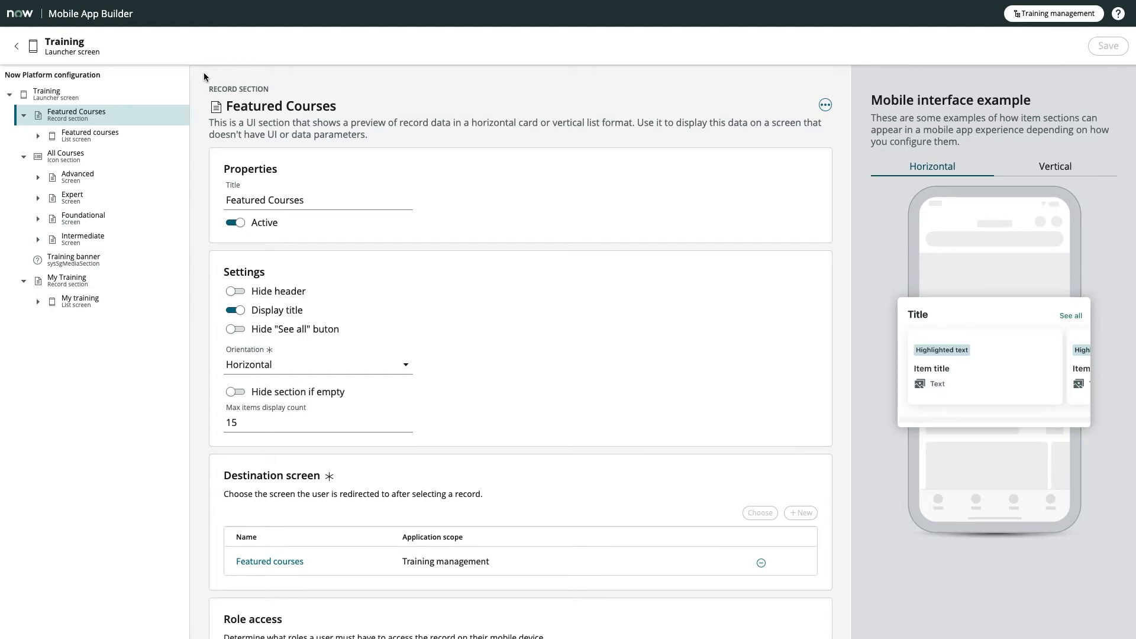
mouse_move(180, 110)
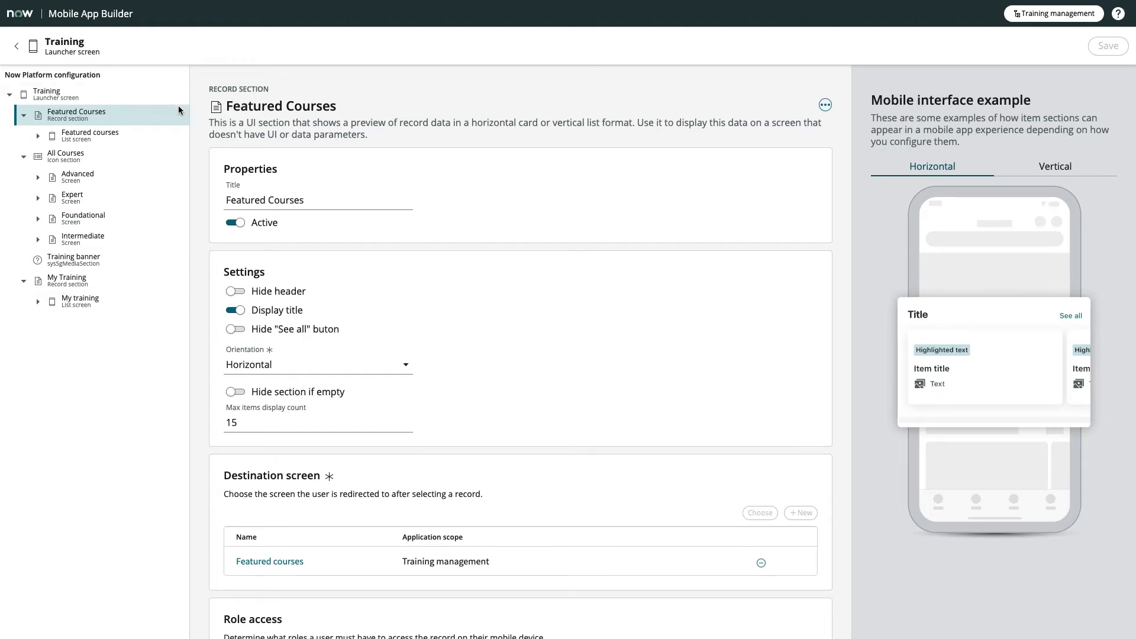
mouse_move(132, 119)
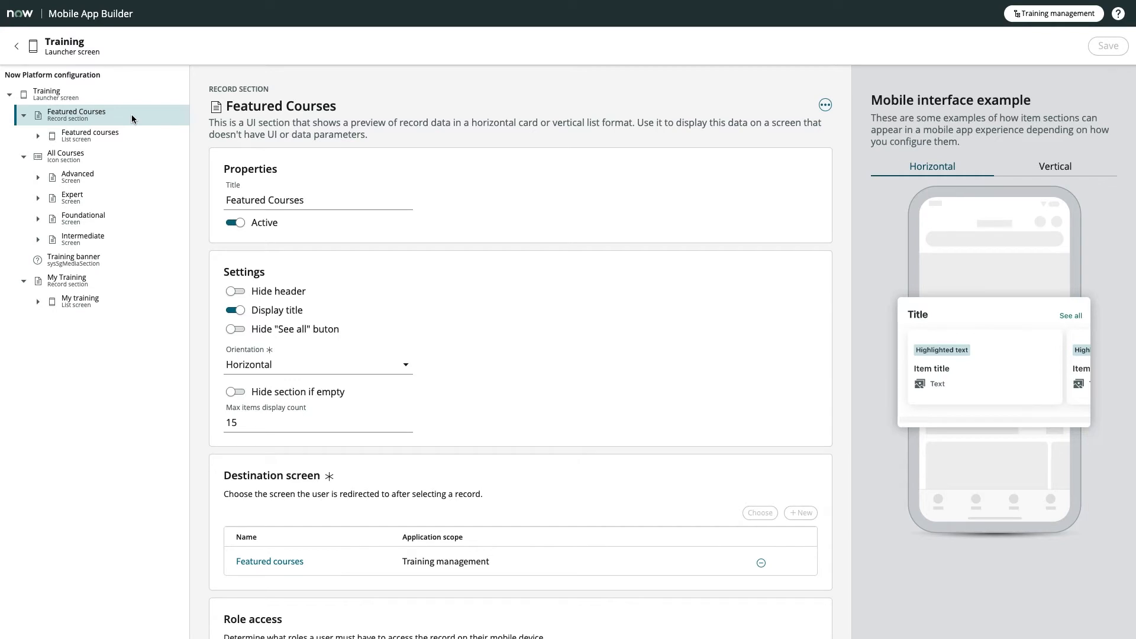
mouse_move(120, 156)
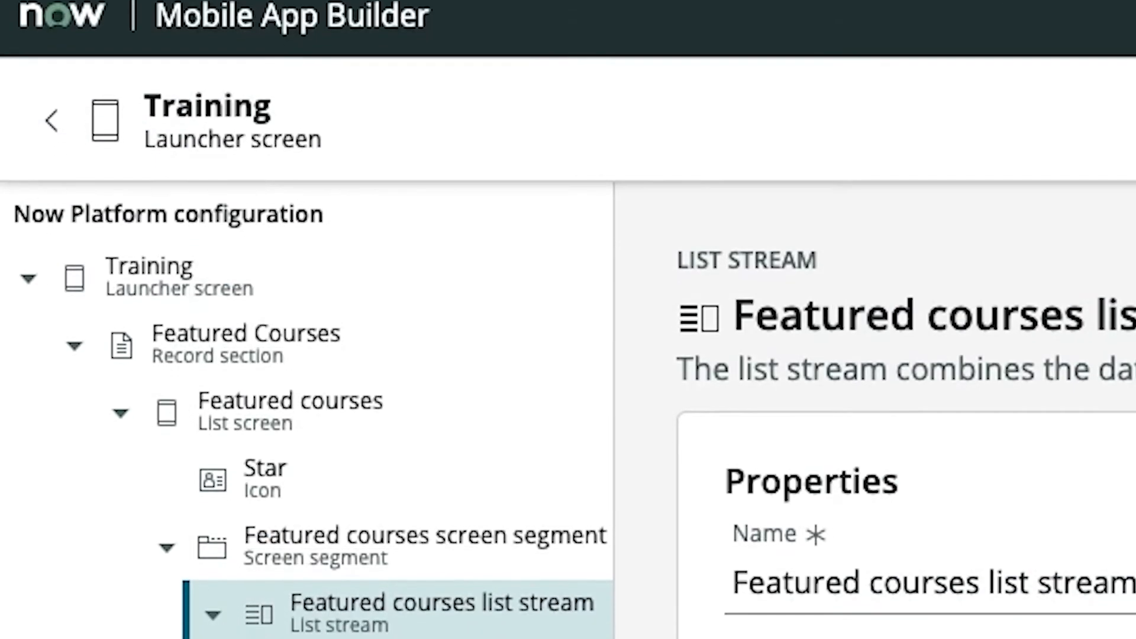
left_click(213, 615)
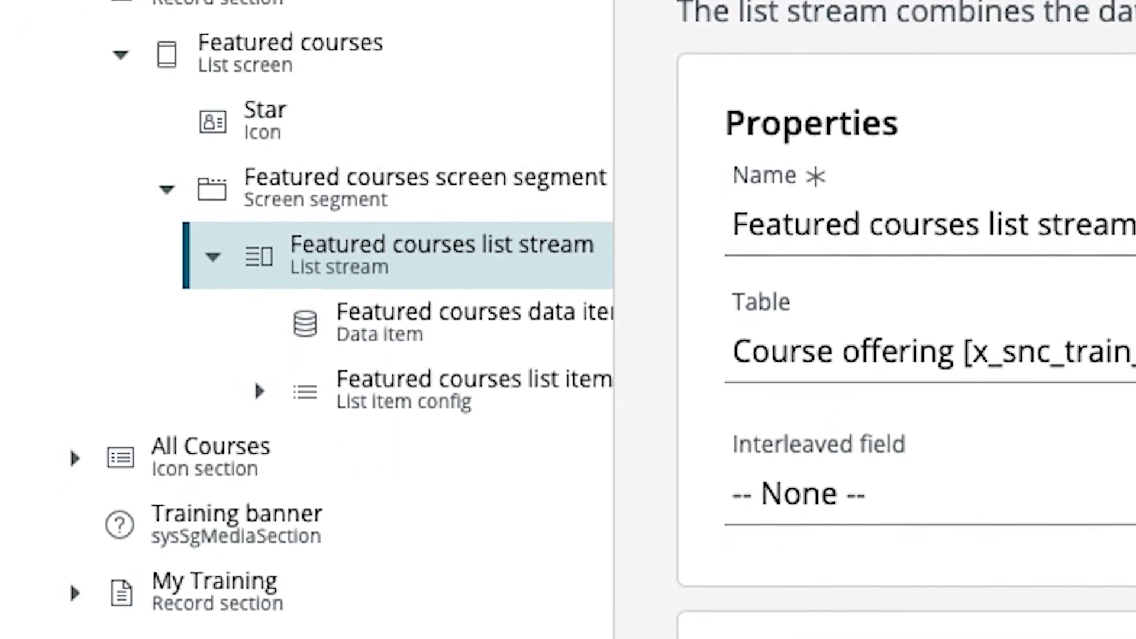
scroll("down", 3)
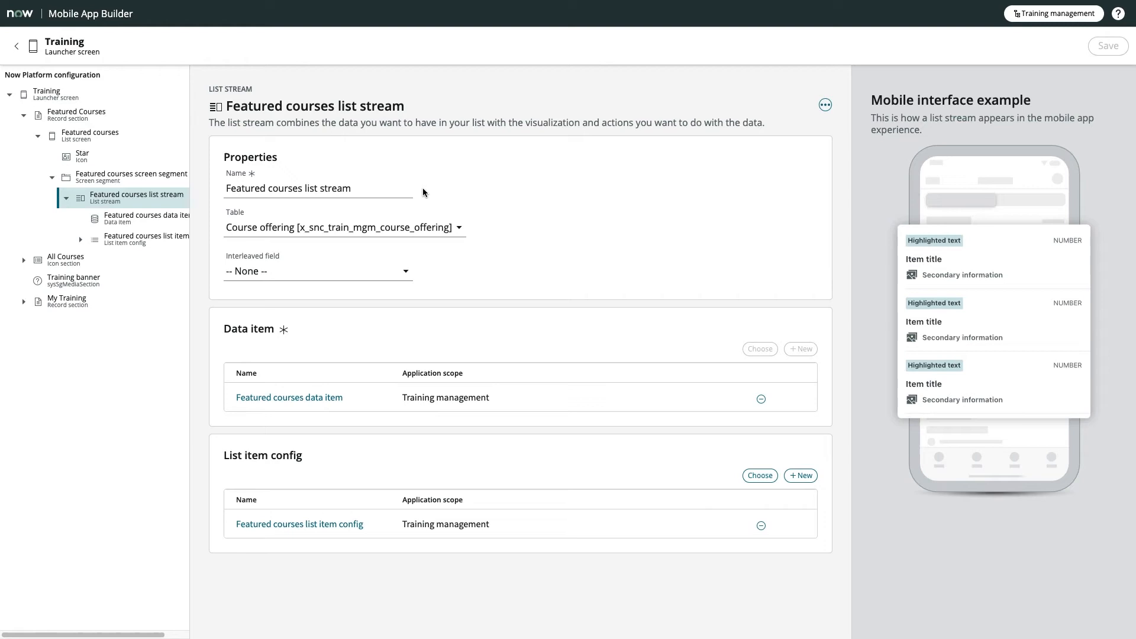
mouse_move(362, 397)
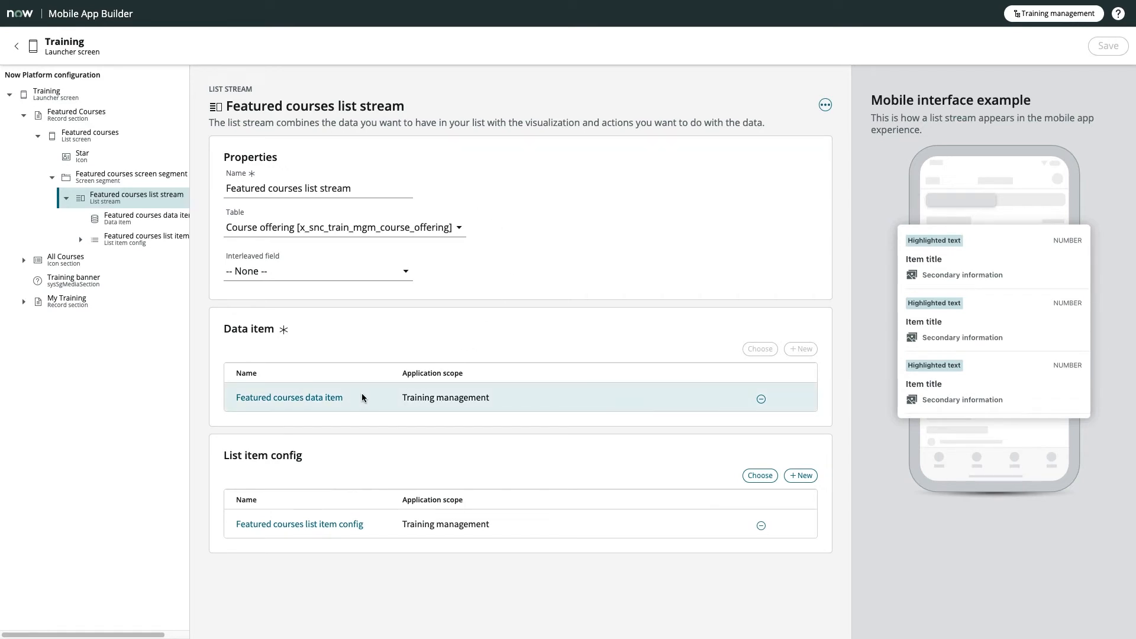
mouse_move(374, 532)
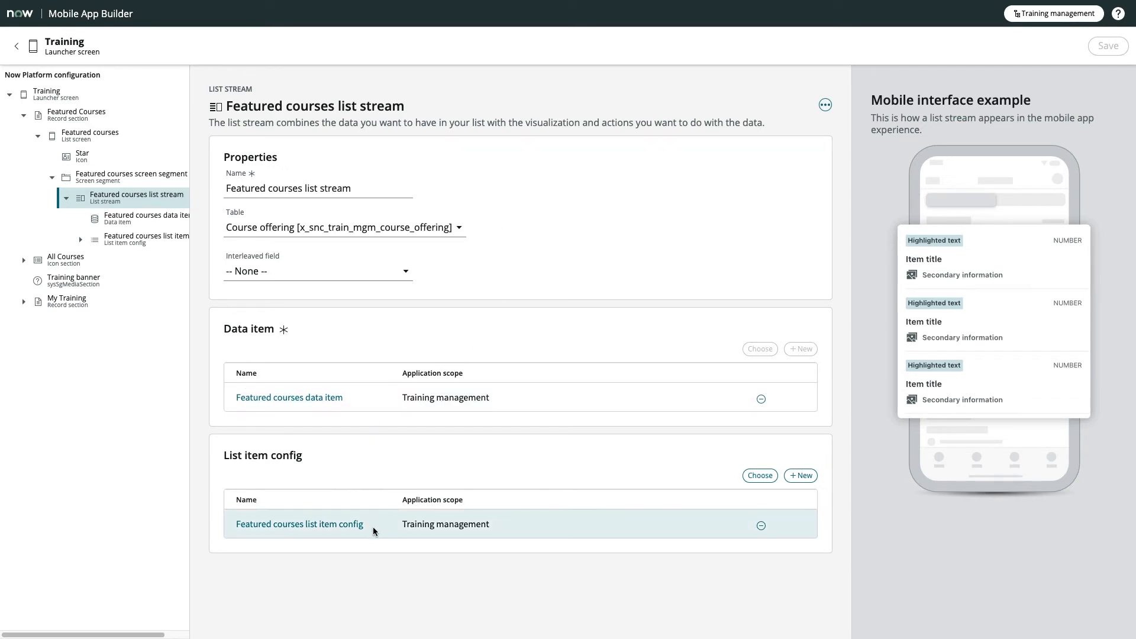
mouse_move(364, 447)
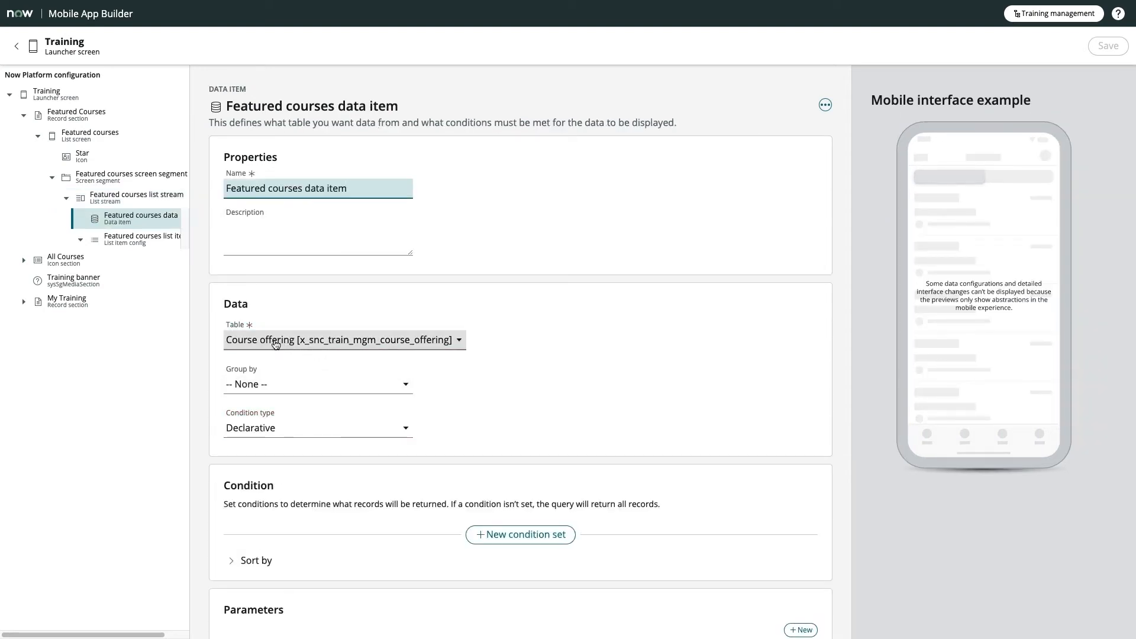
Open Featured courses list item config and follow its Featured courses view config card.
left_click(521, 535)
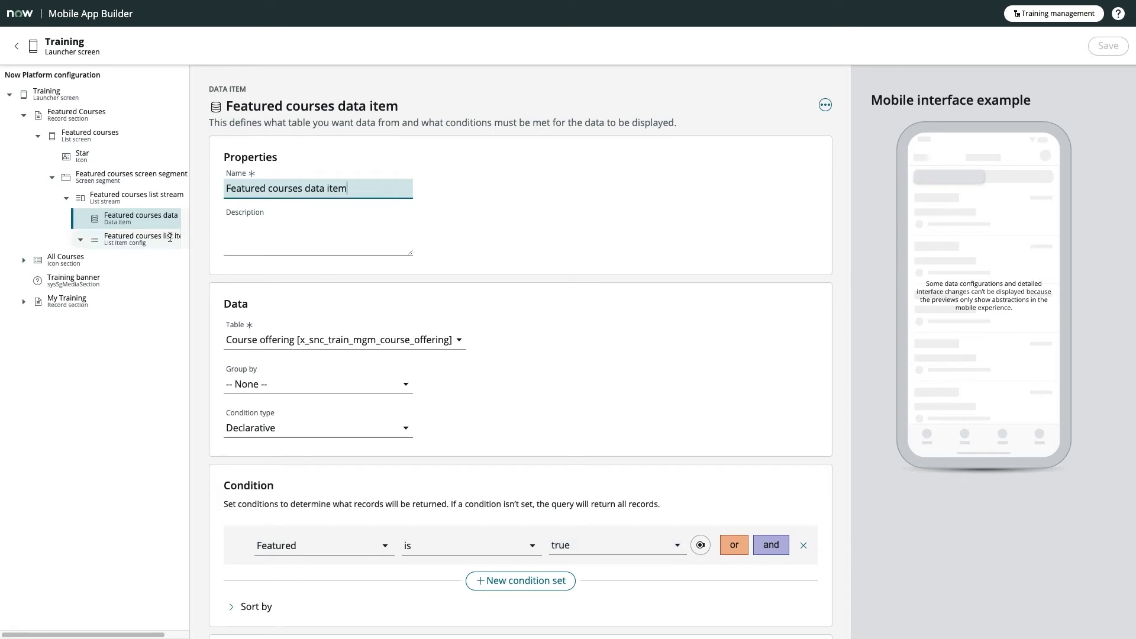
left_click(143, 237)
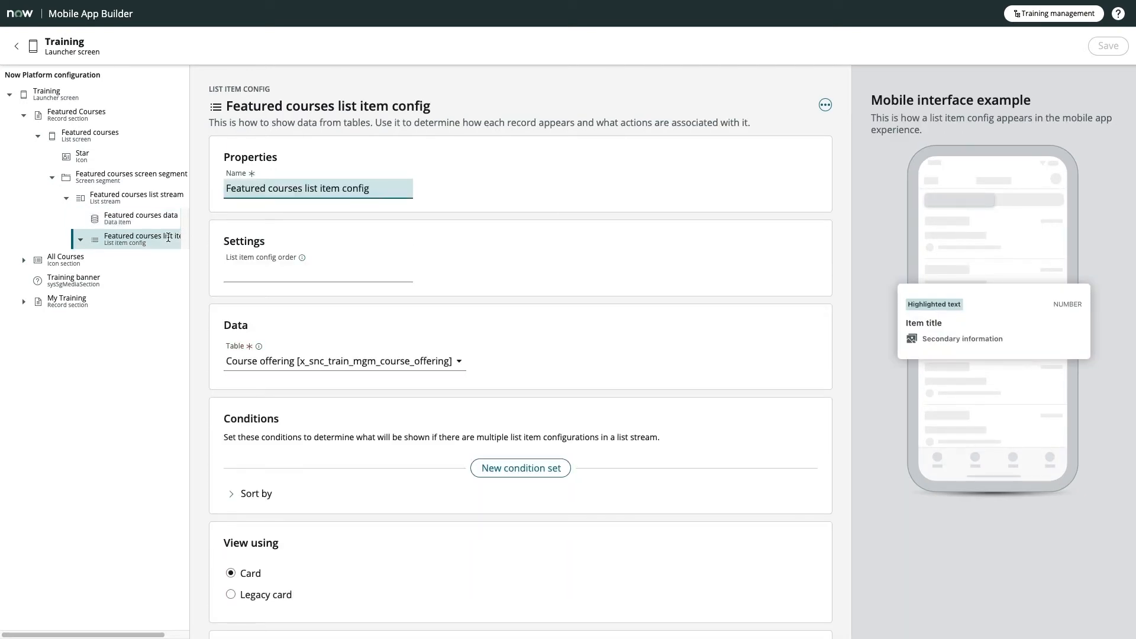
left_click(520, 468)
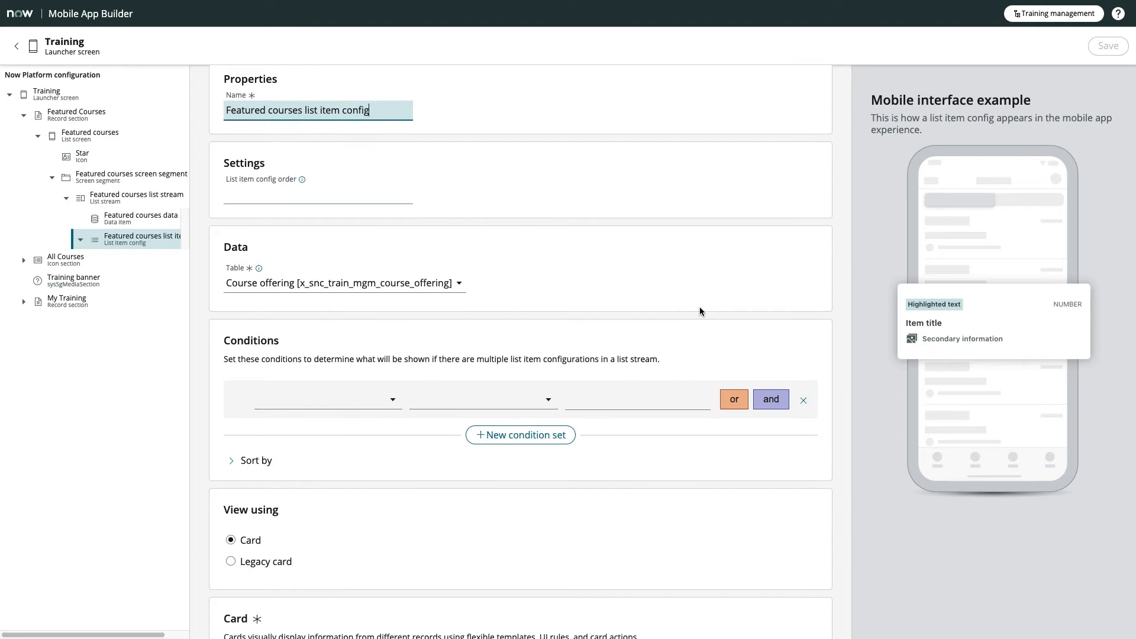
scroll("down", 3)
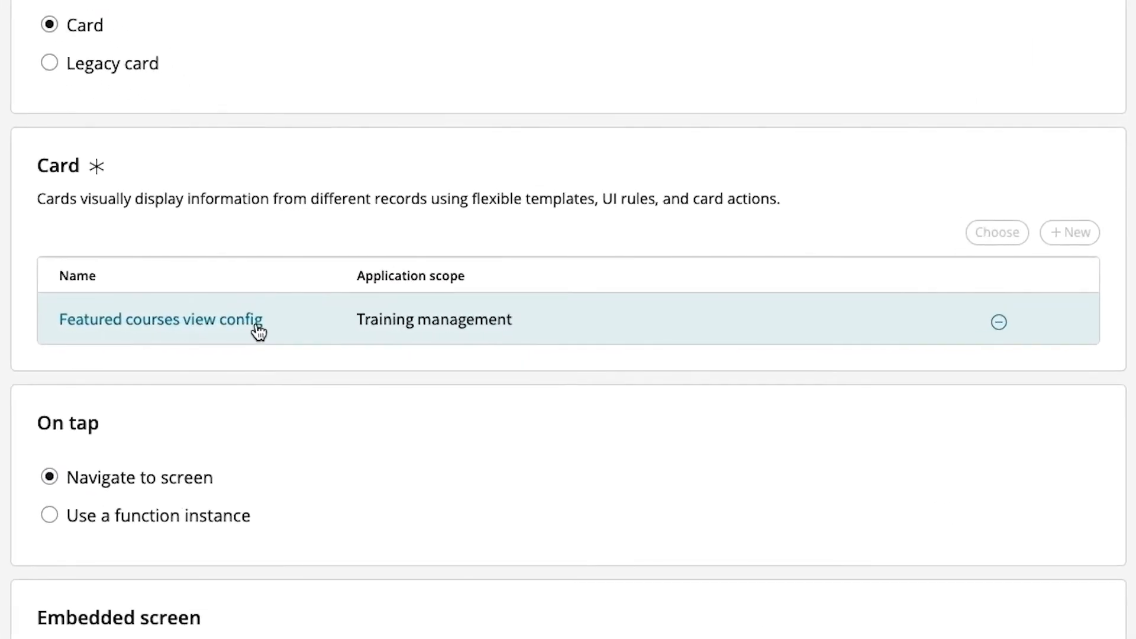
left_click(160, 320)
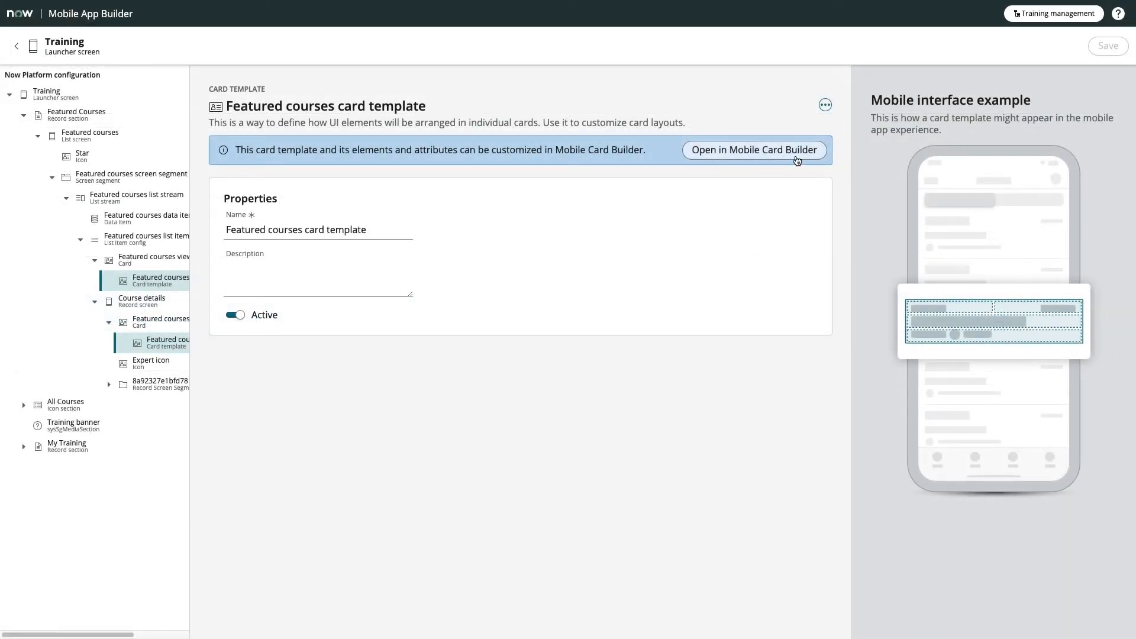
Open the card in Mobile Card Builder and inspect its title text and image elements.
left_click(753, 150)
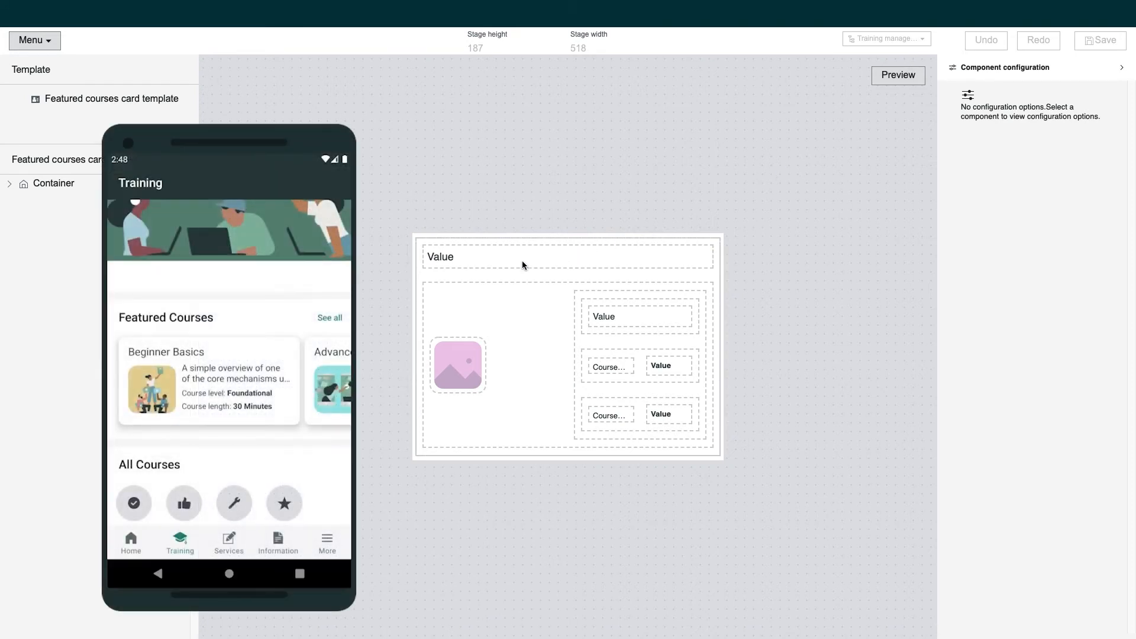
left_click(567, 256)
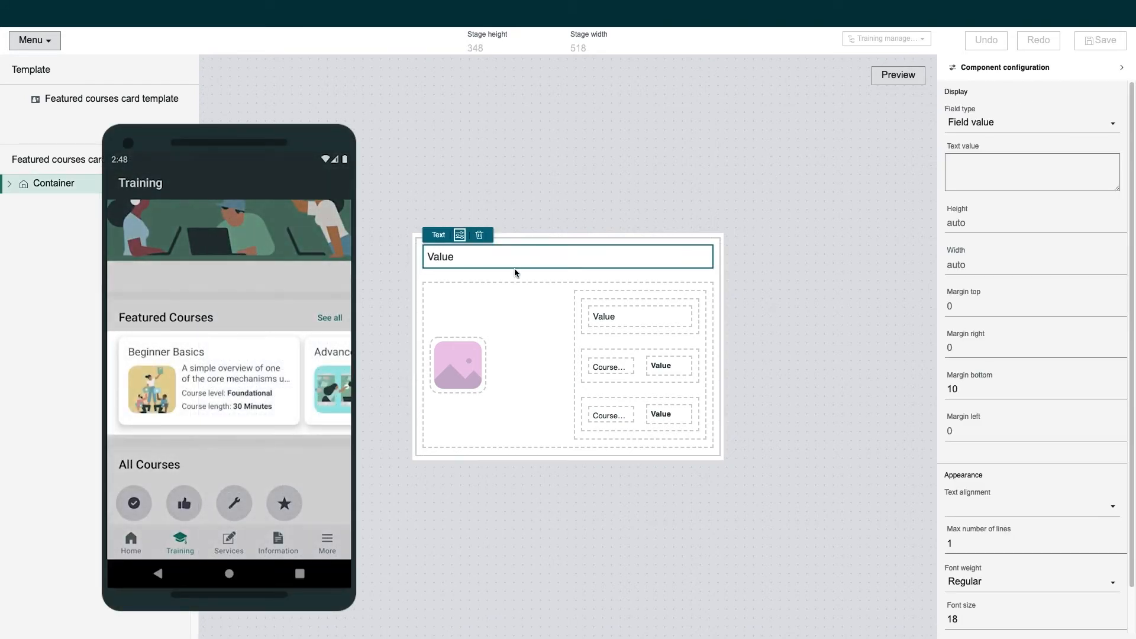
left_click(458, 364)
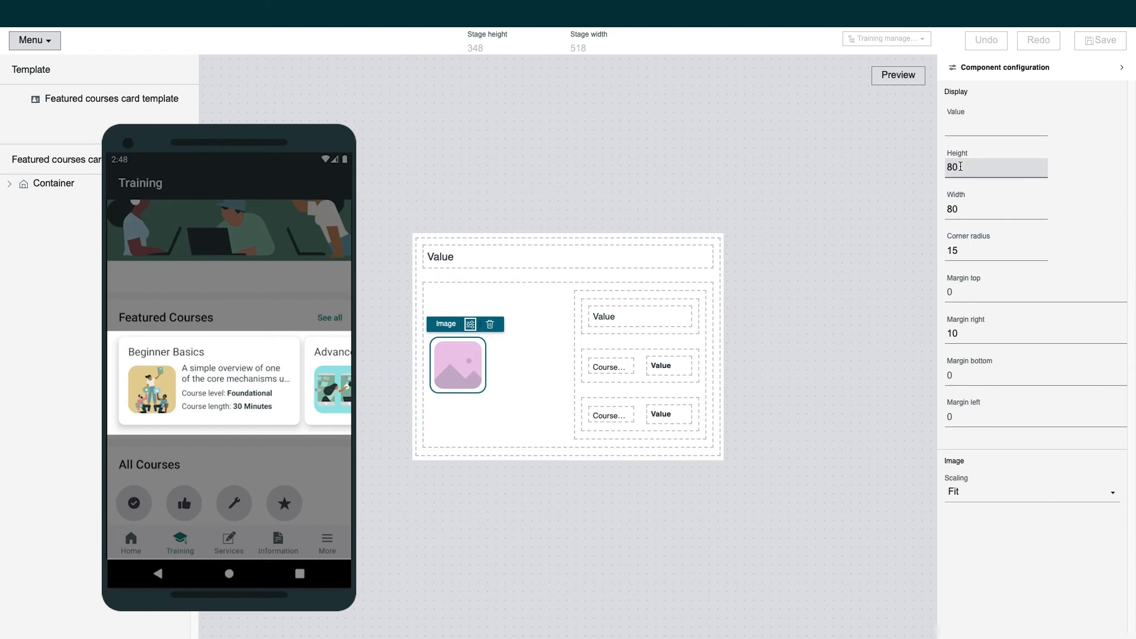
left_click(1014, 416)
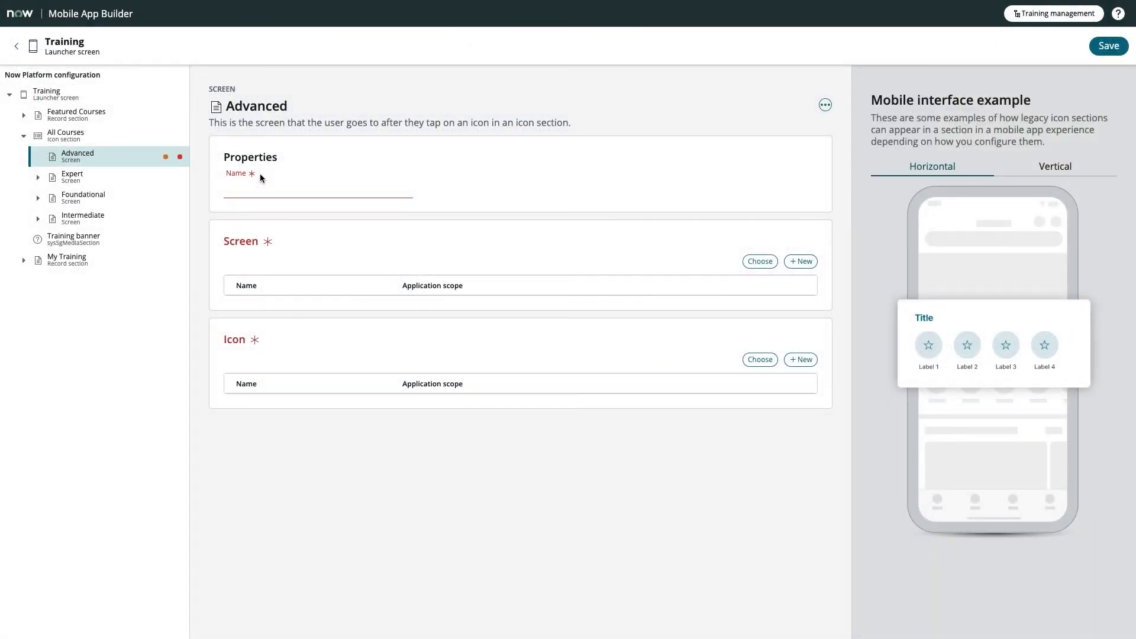
mouse_move(300, 258)
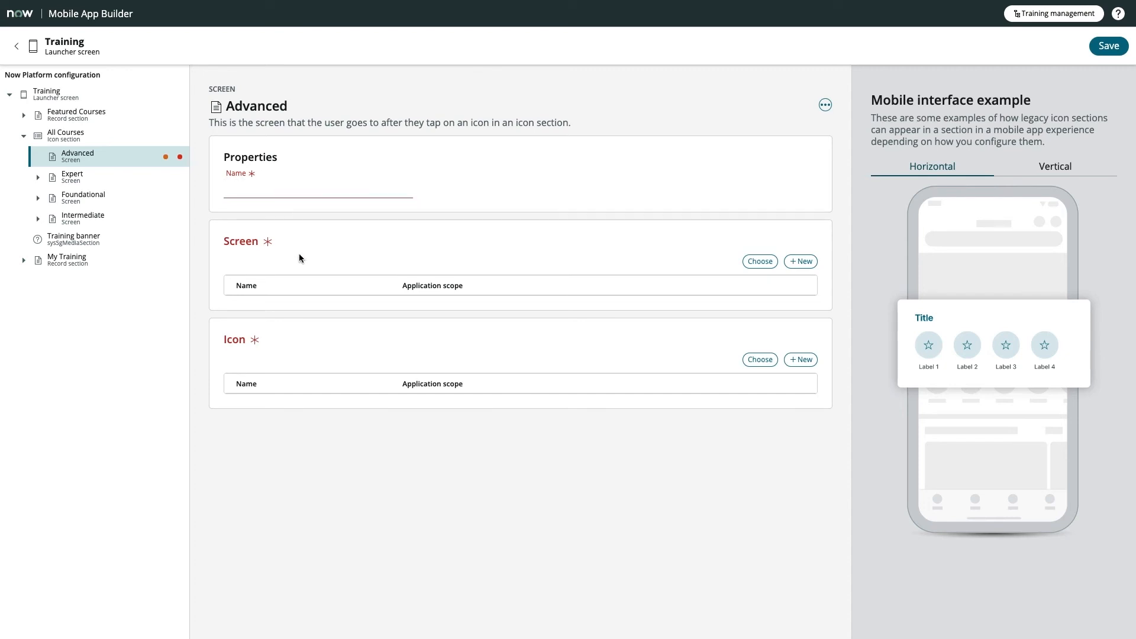
mouse_move(721, 256)
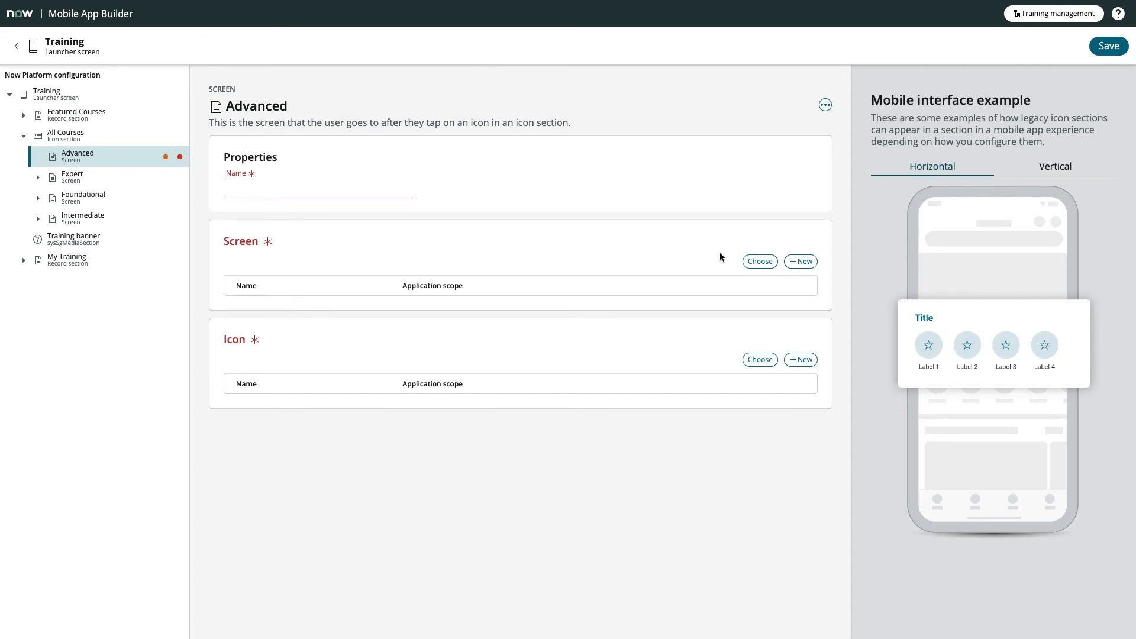
Return to the Training management Screens list.
left_click(759, 261)
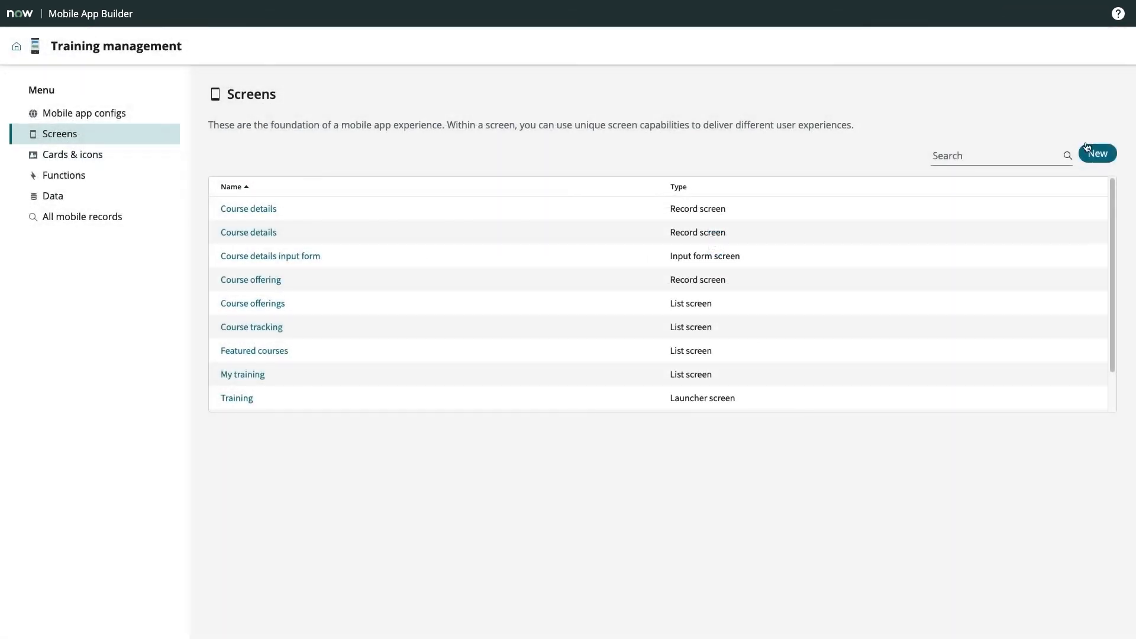
Start a new screen and select the List screen type.
left_click(1097, 152)
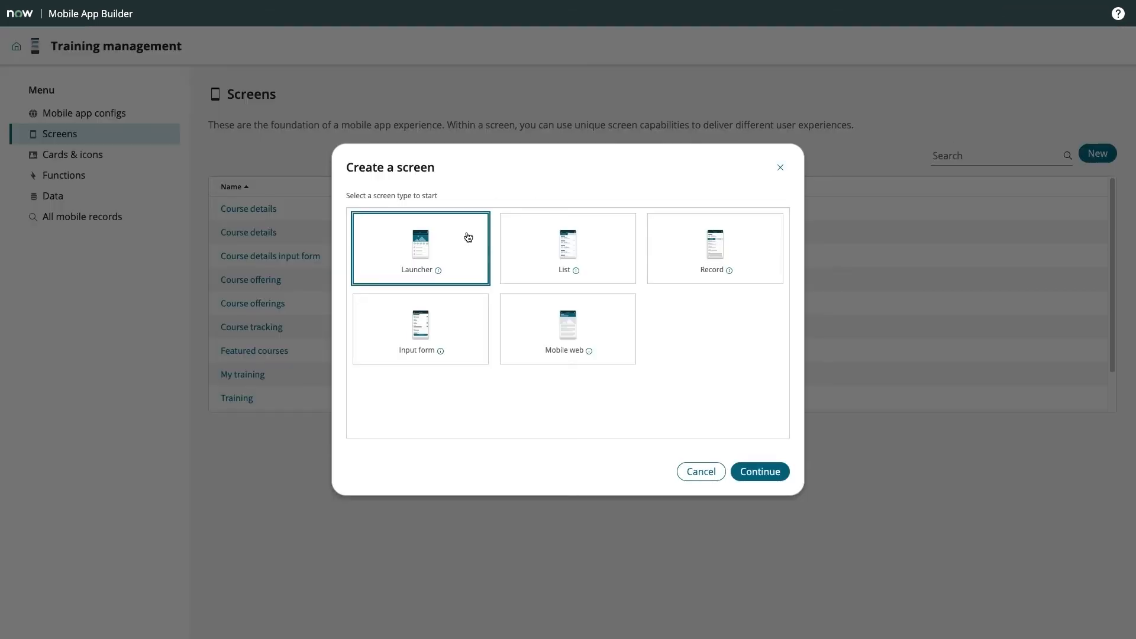
left_click(760, 472)
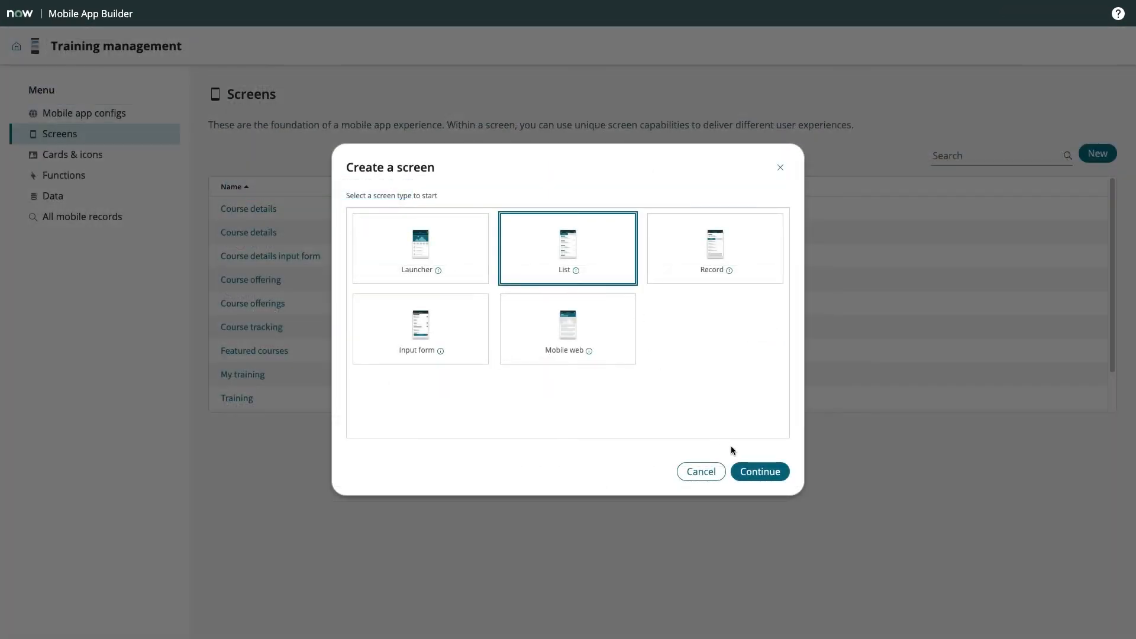
left_click(759, 471)
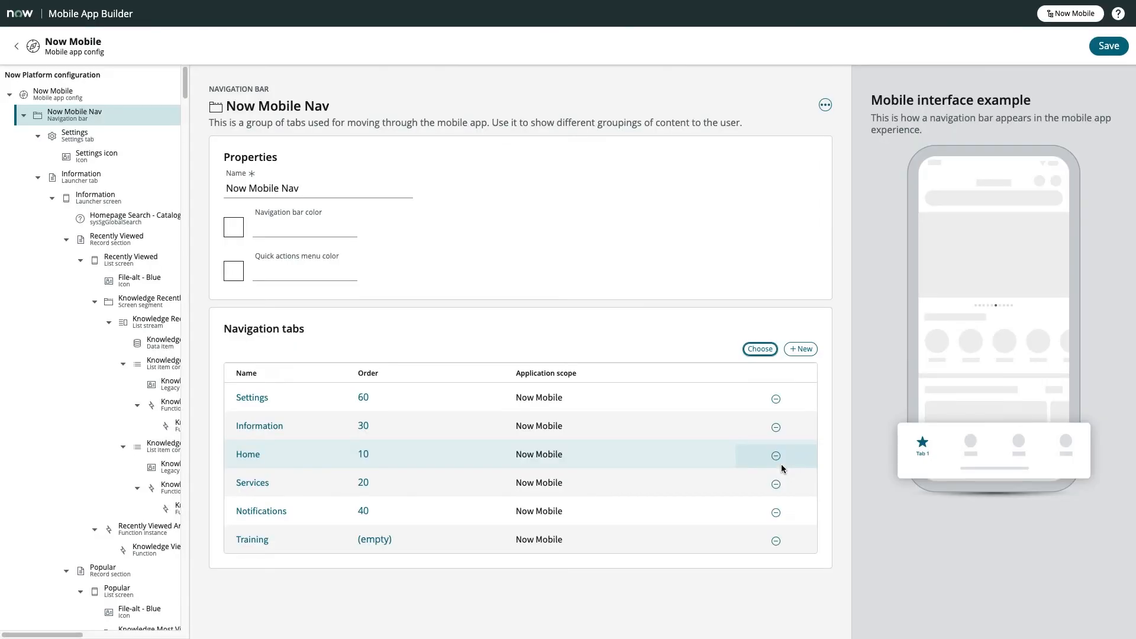
mouse_move(404, 545)
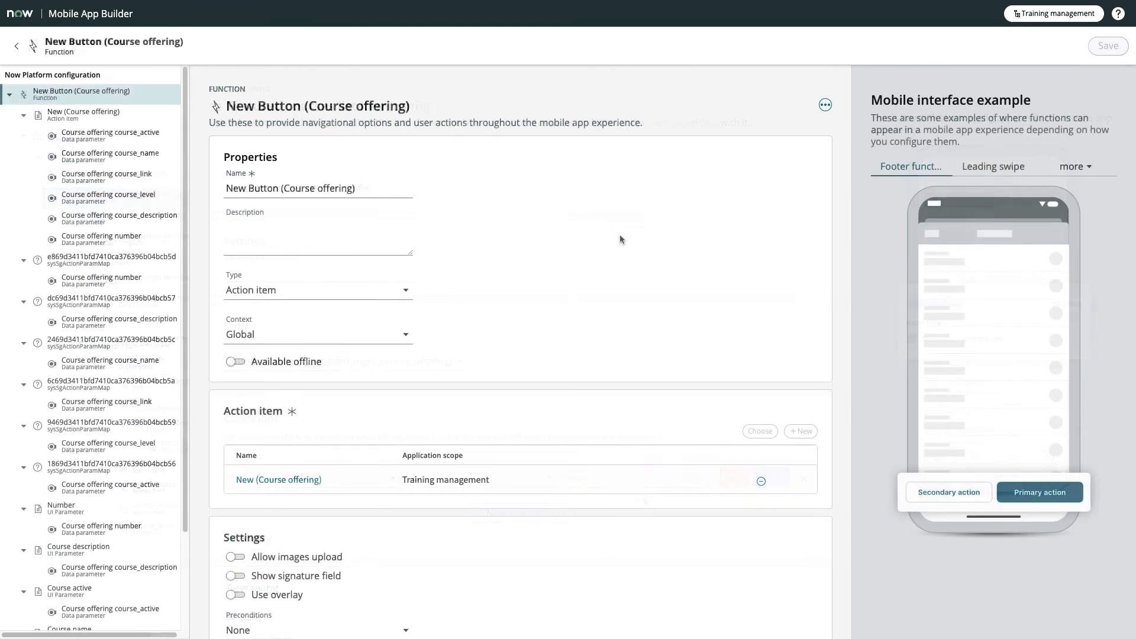
Scroll the New Button (Course offering) function down to its Action completion options.
scroll("down", 3)
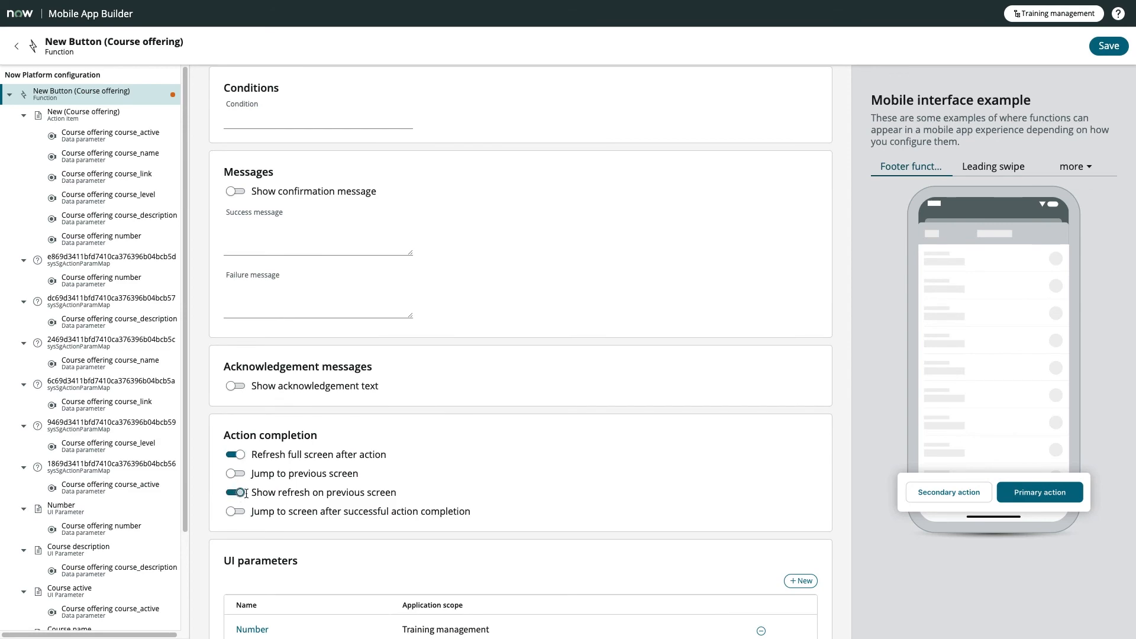
scroll("down", 3)
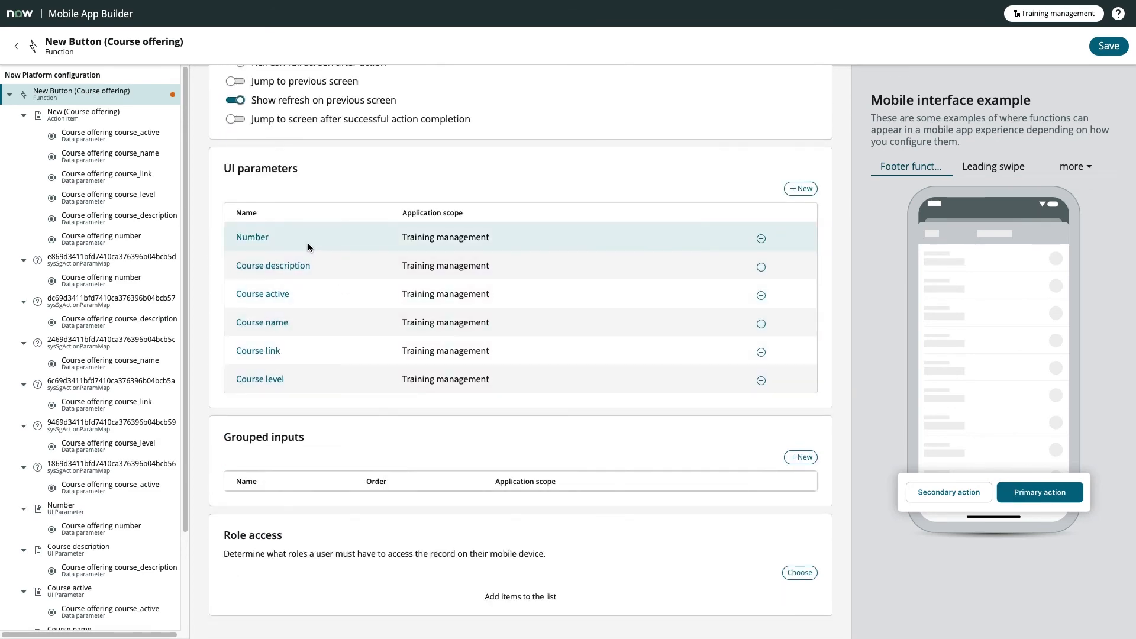
mouse_move(322, 323)
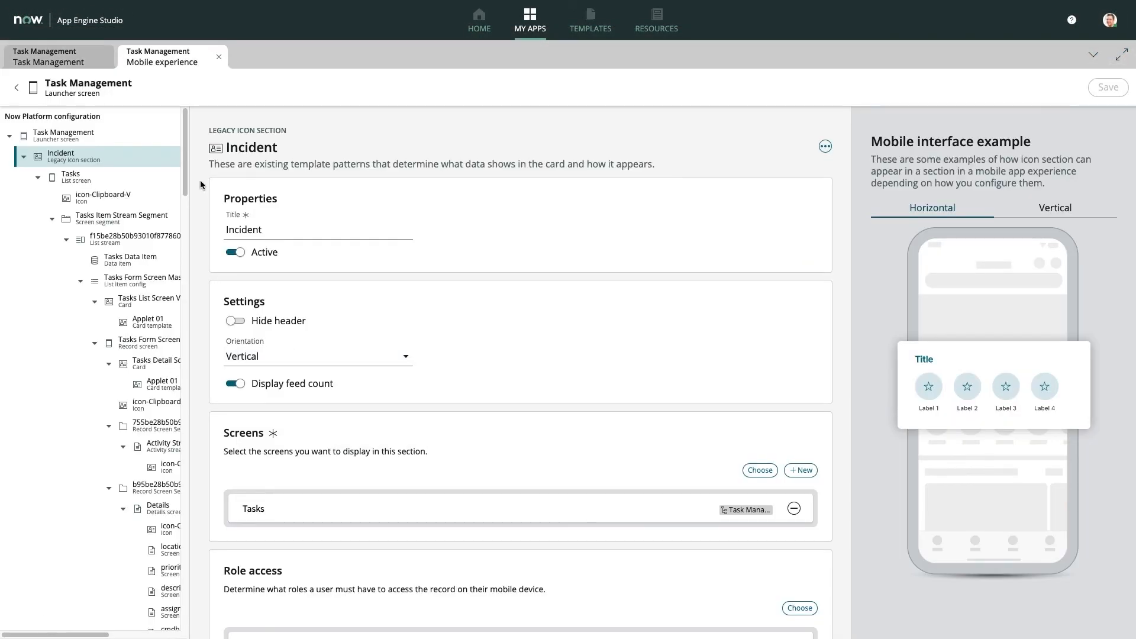
Select the Details screen node in the Task Management configuration tree and browse its settings.
scroll("down", 3)
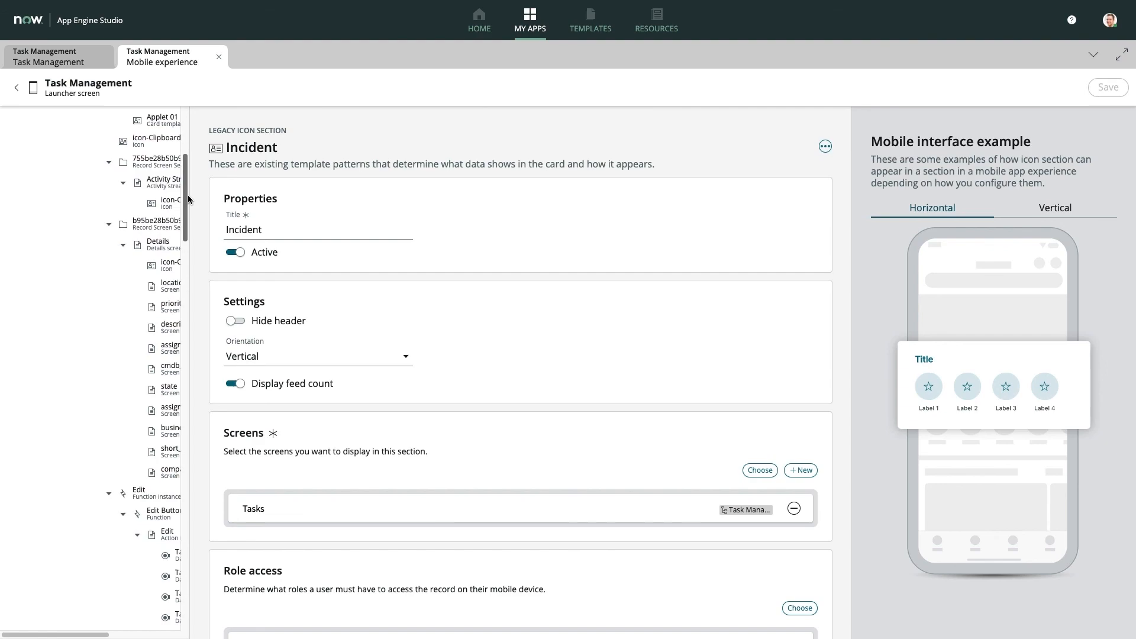
left_click(157, 241)
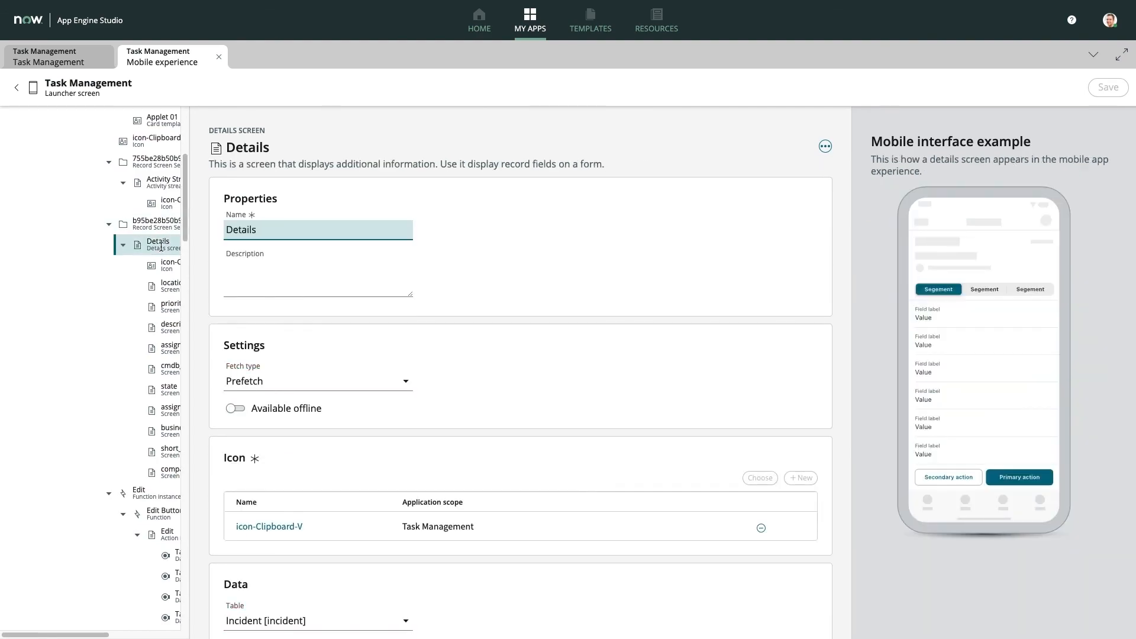
scroll("down", 3)
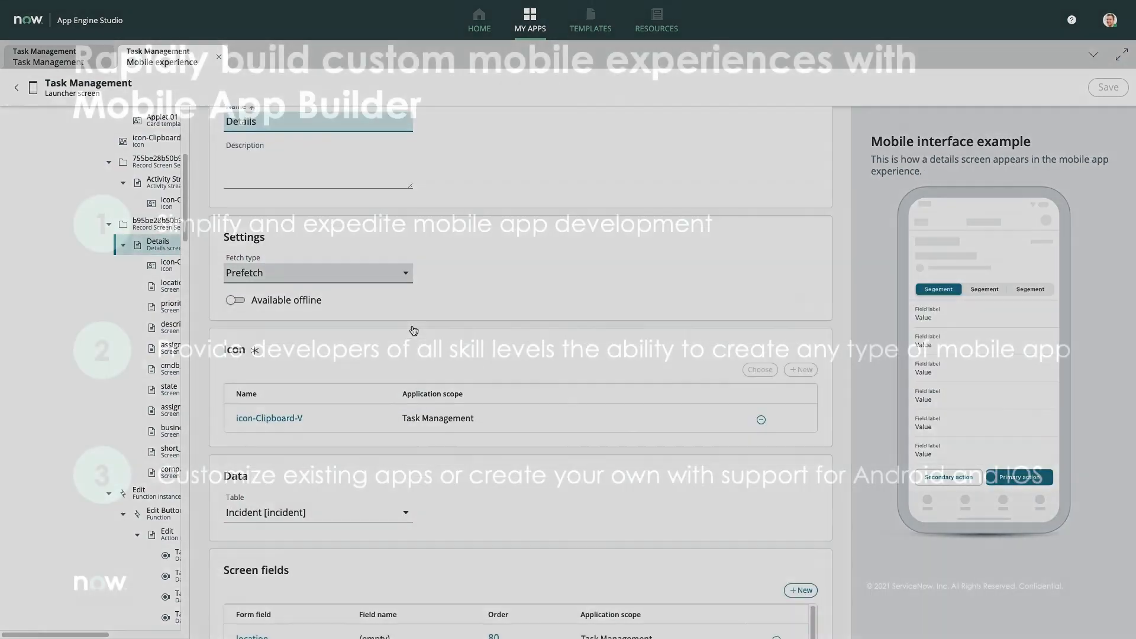